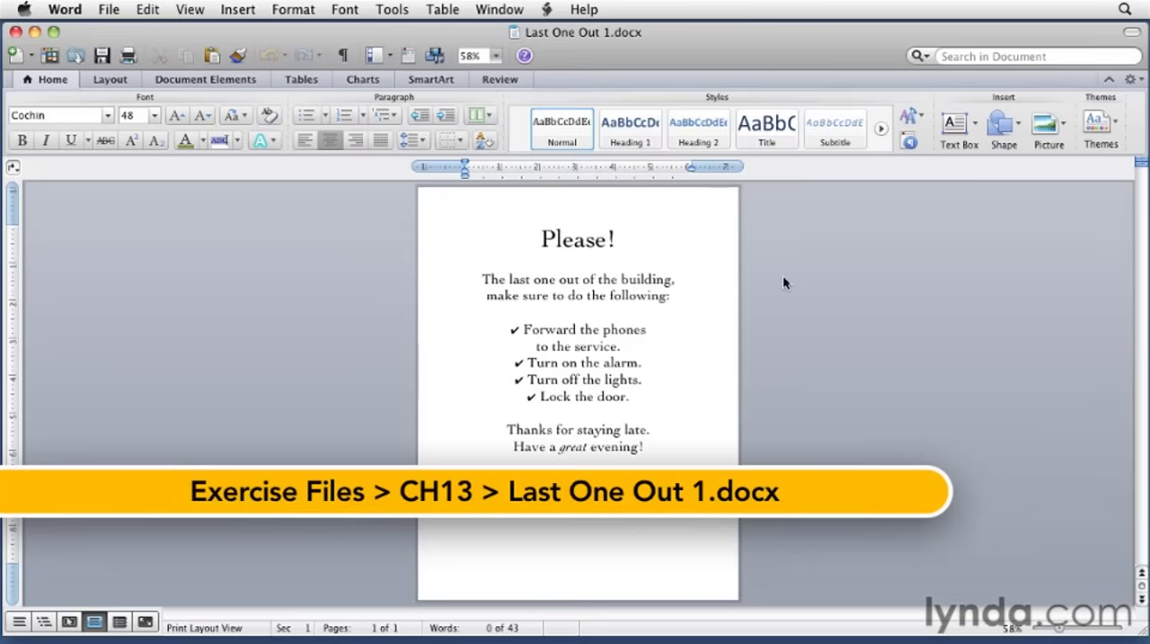
Bring up the Borders and Shading page-border settings from the Layout tab for the 'Please!' sign
click(539, 239)
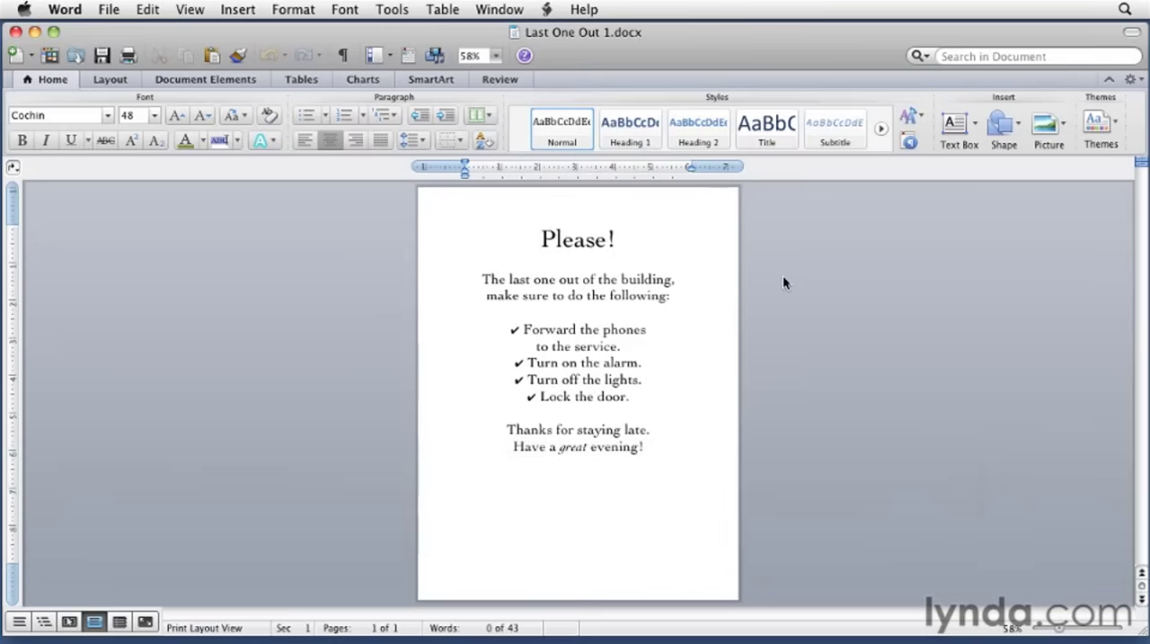
click(539, 237)
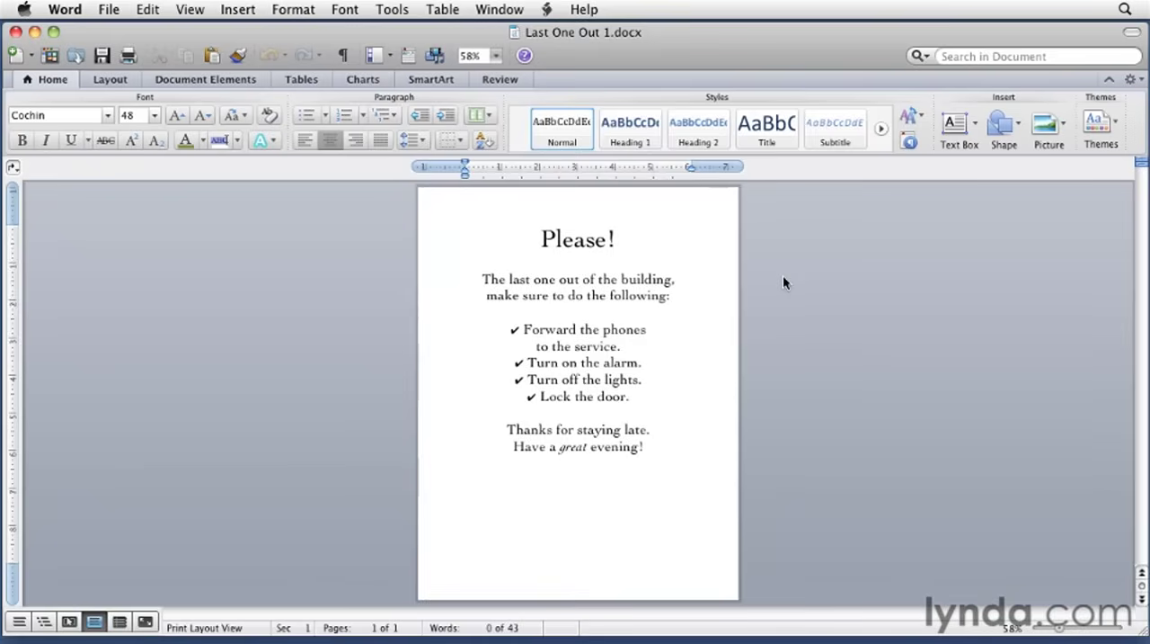
click(539, 239)
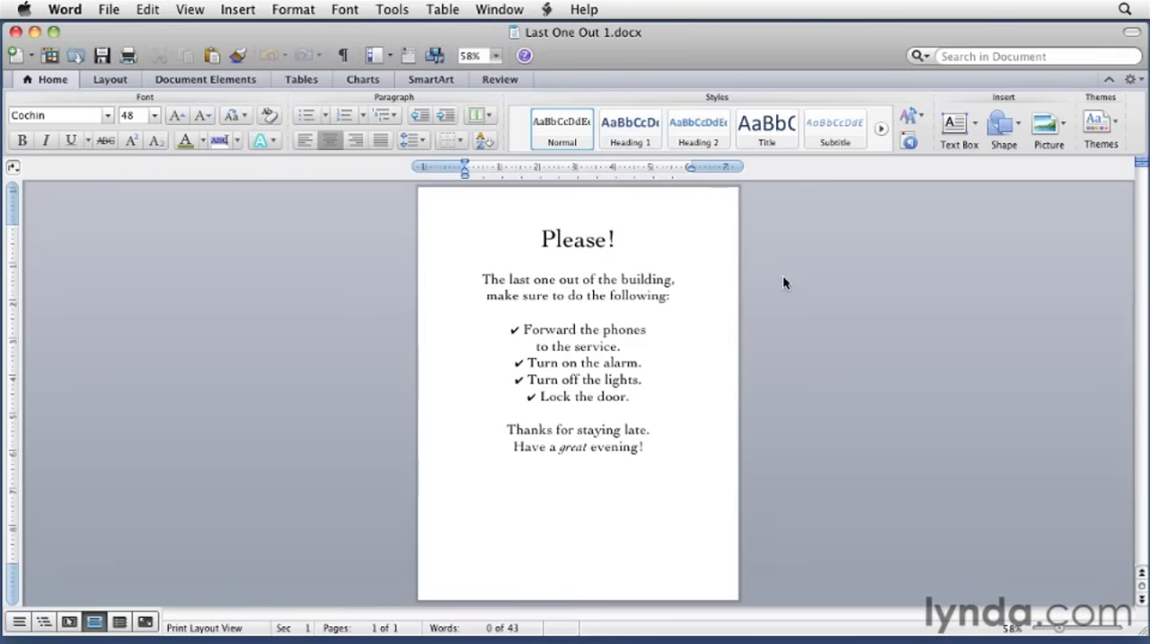
click(540, 237)
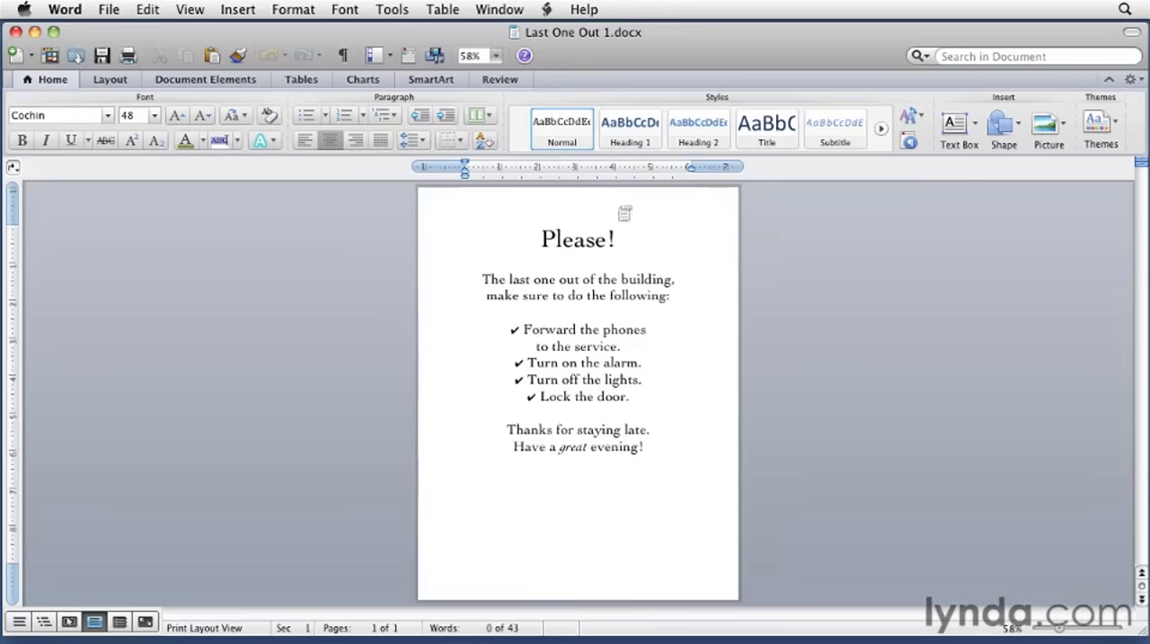
click(108, 79)
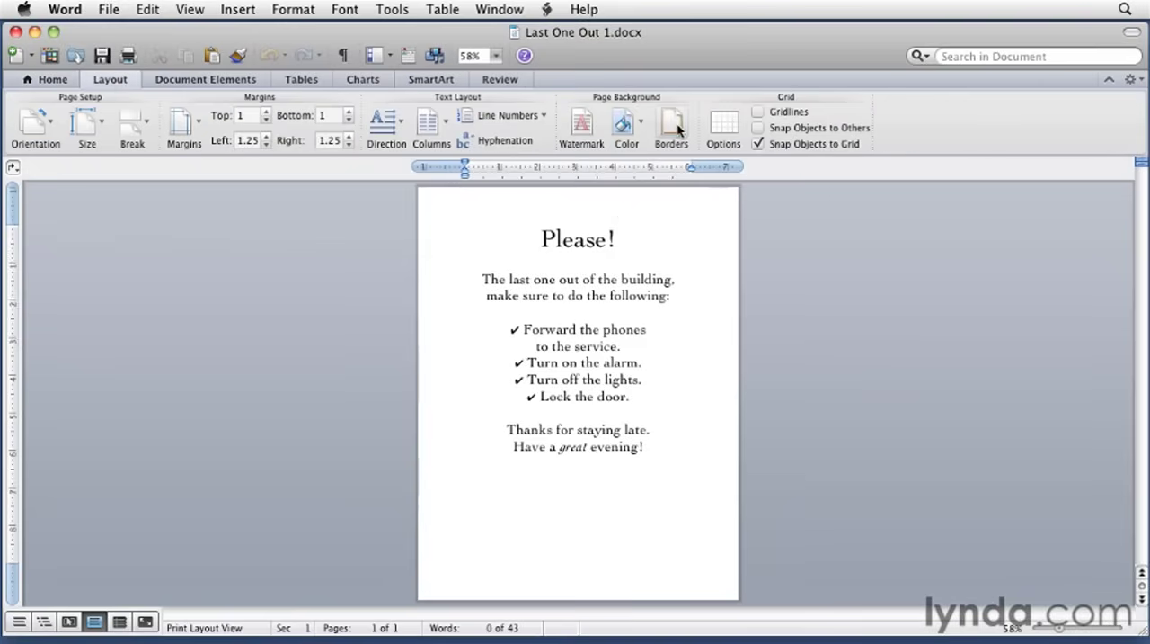
click(672, 124)
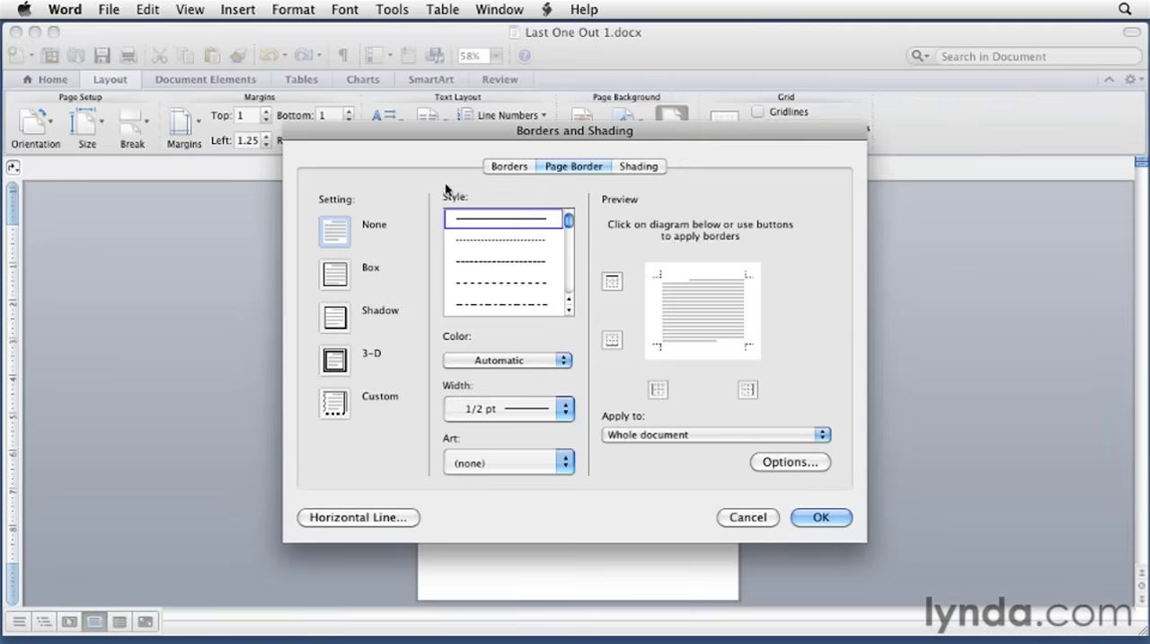
click(293, 9)
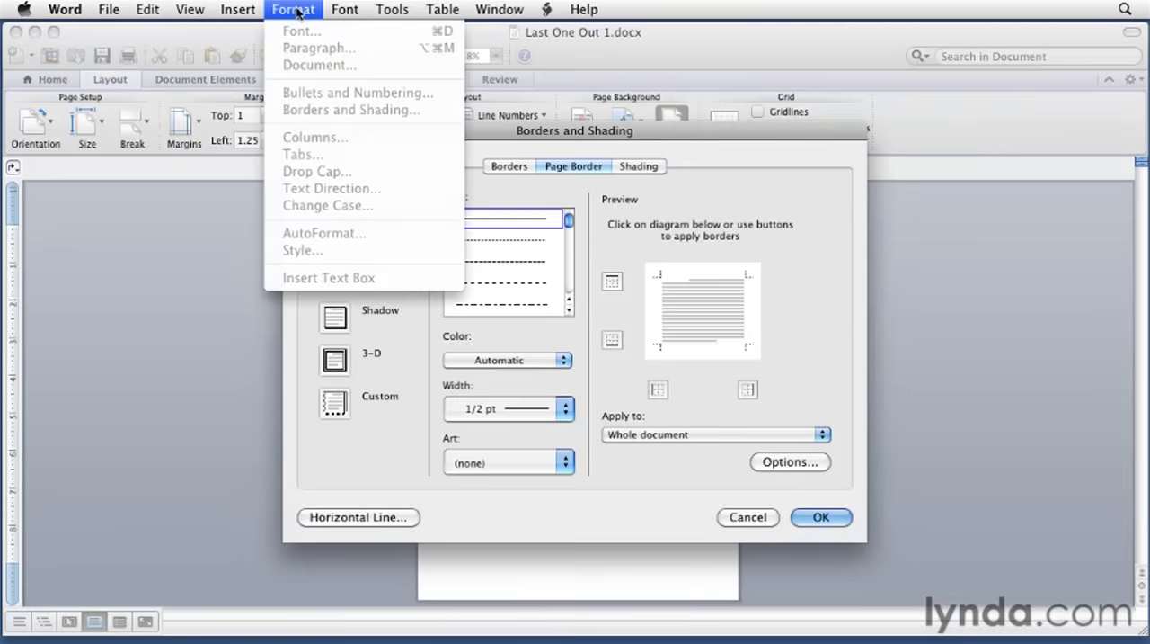
mouse_move(309, 119)
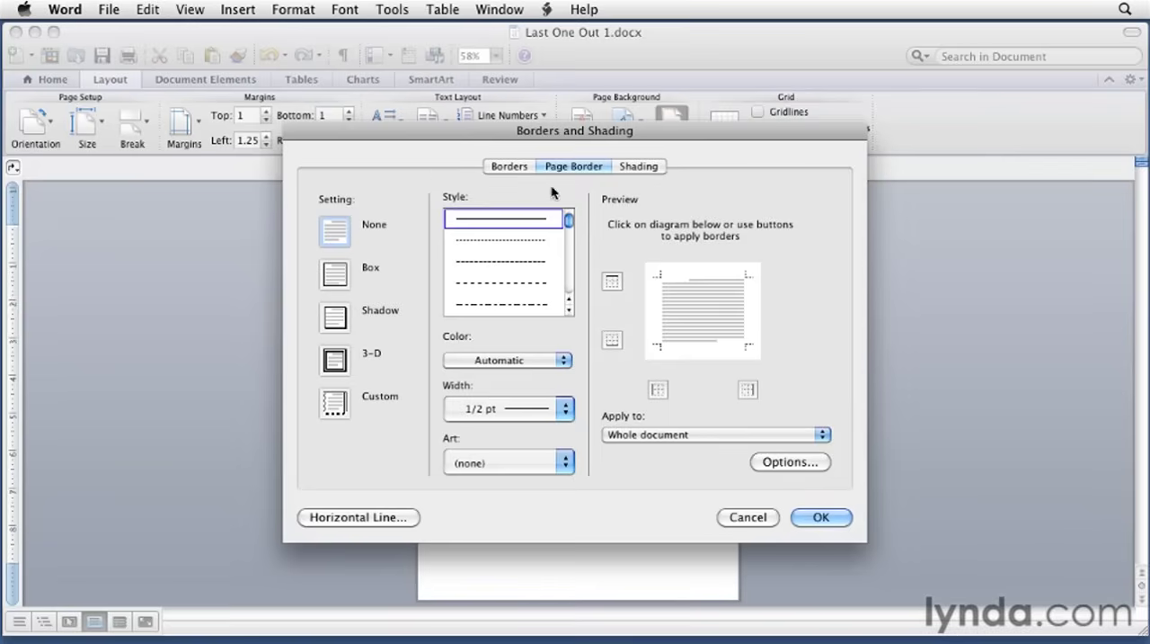
mouse_move(568, 172)
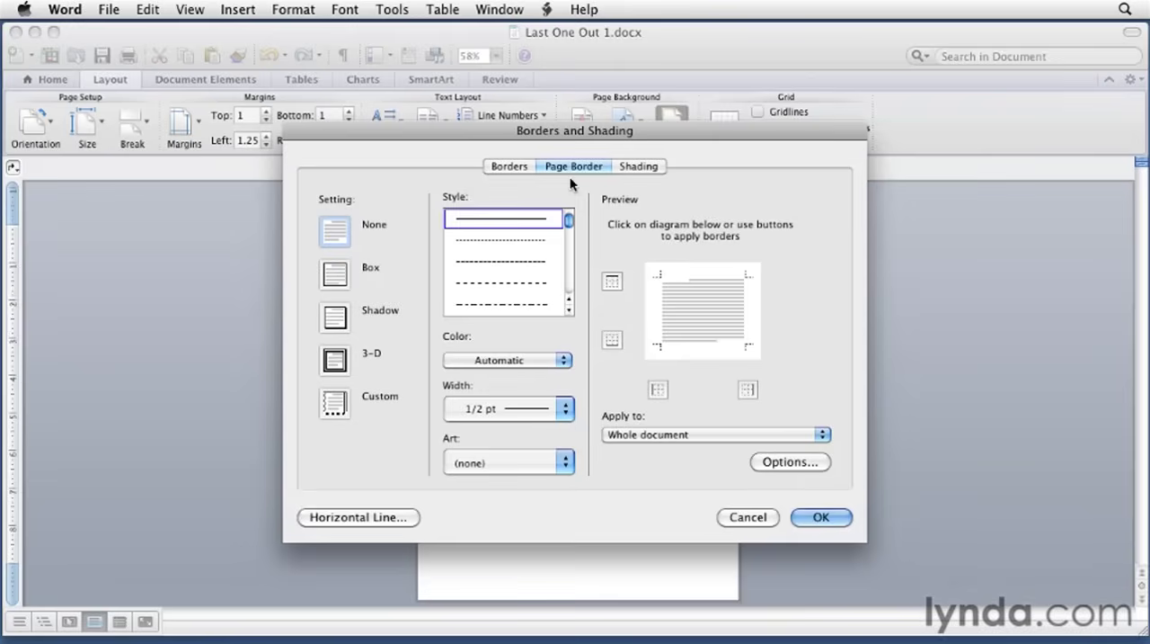
mouse_move(573, 184)
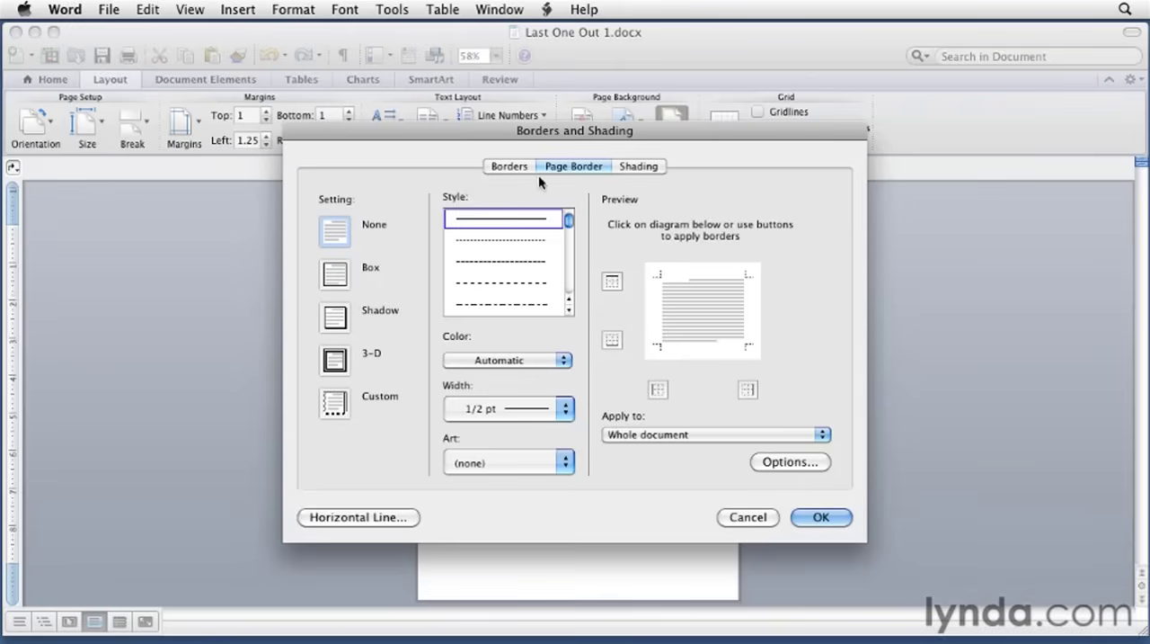
Apply a dark red 4 1/2 pt Shadow box border around the whole page
click(335, 273)
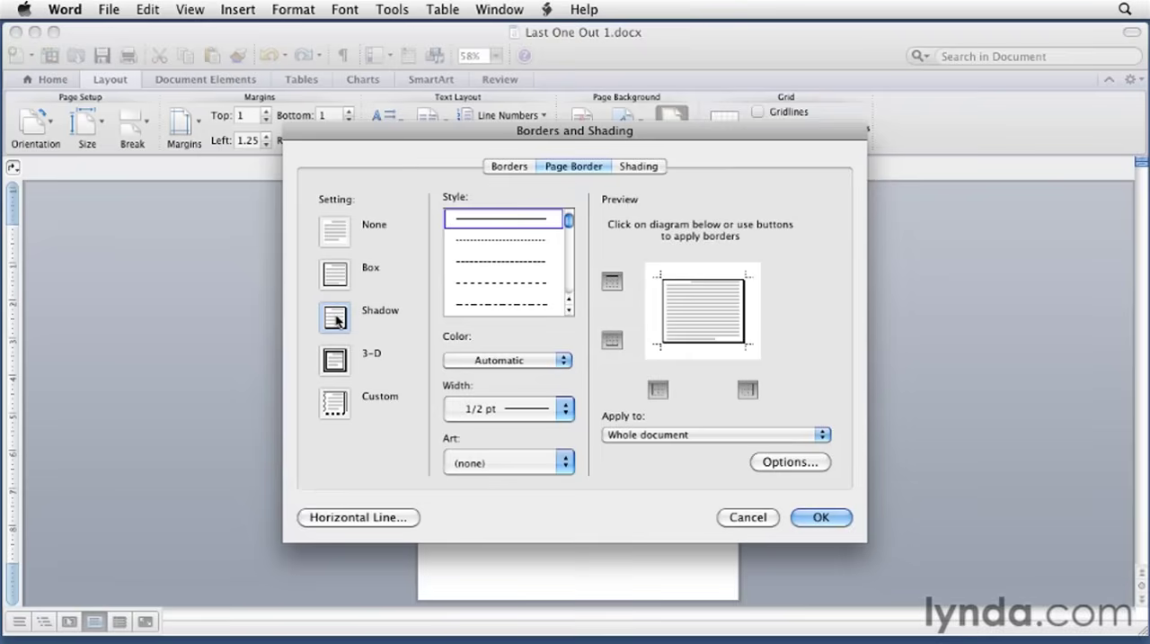
mouse_move(554, 295)
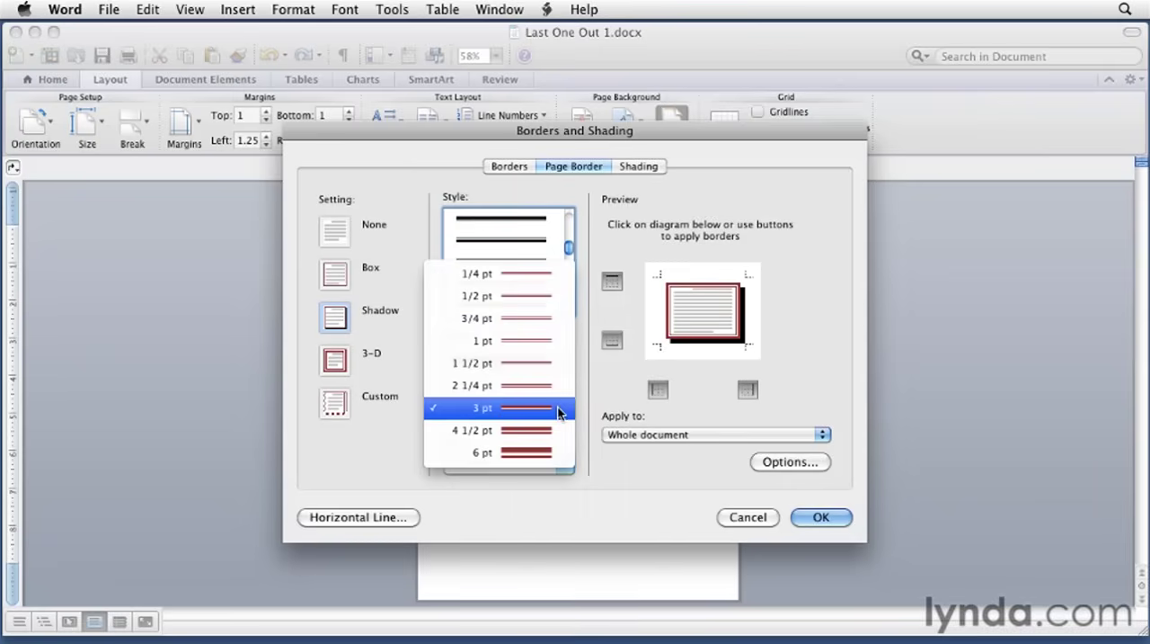
click(485, 430)
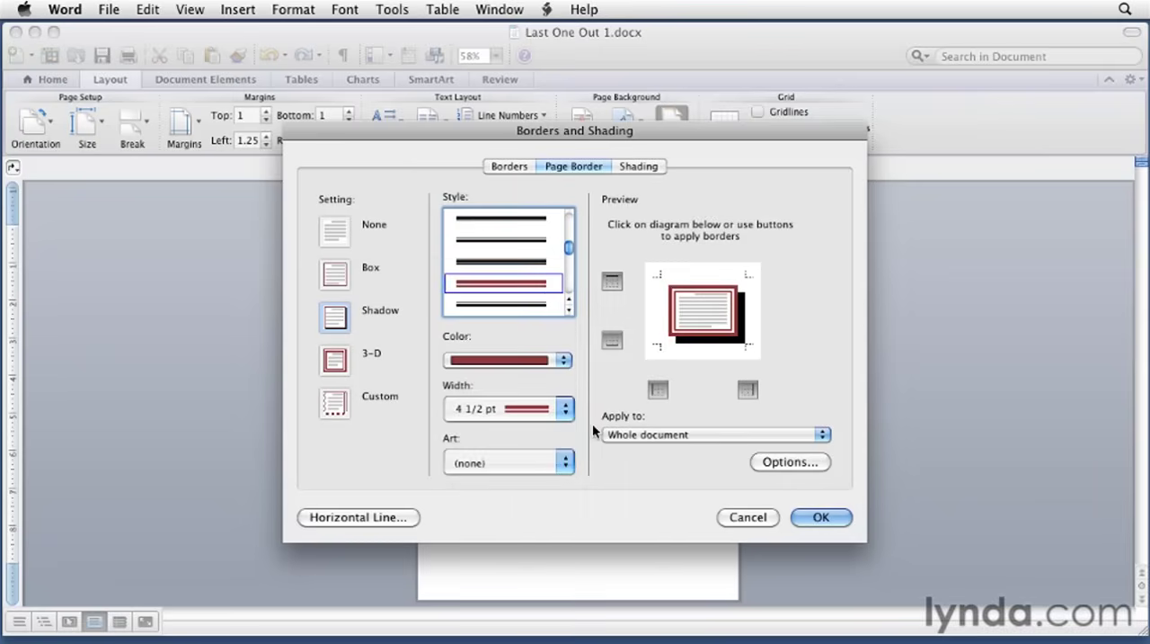
mouse_move(663, 341)
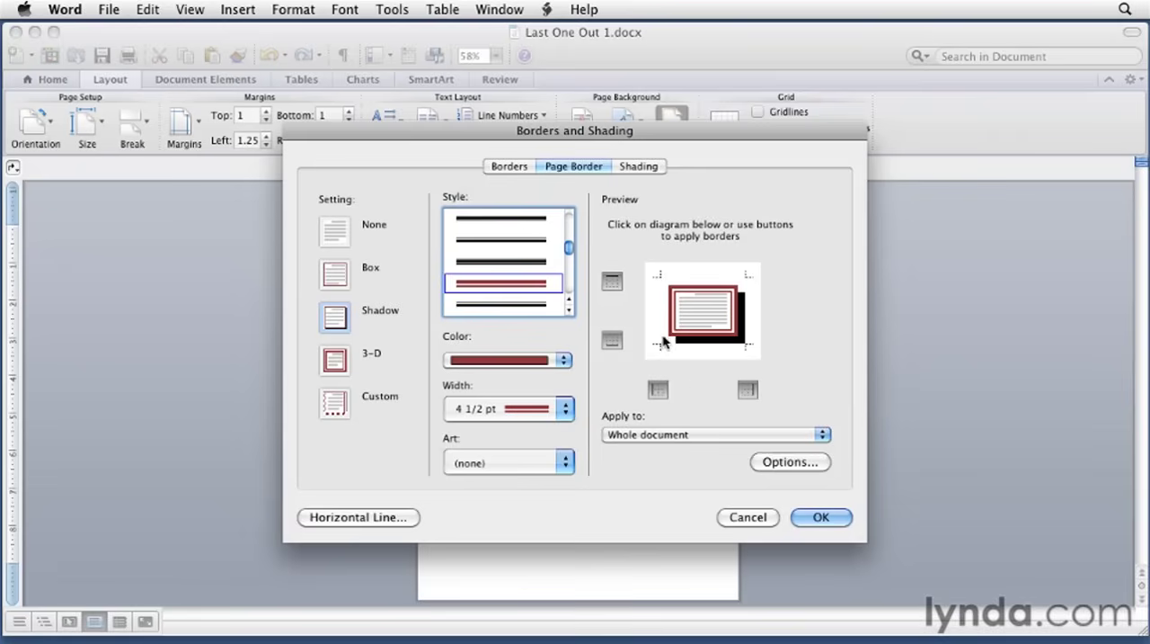
mouse_move(653, 367)
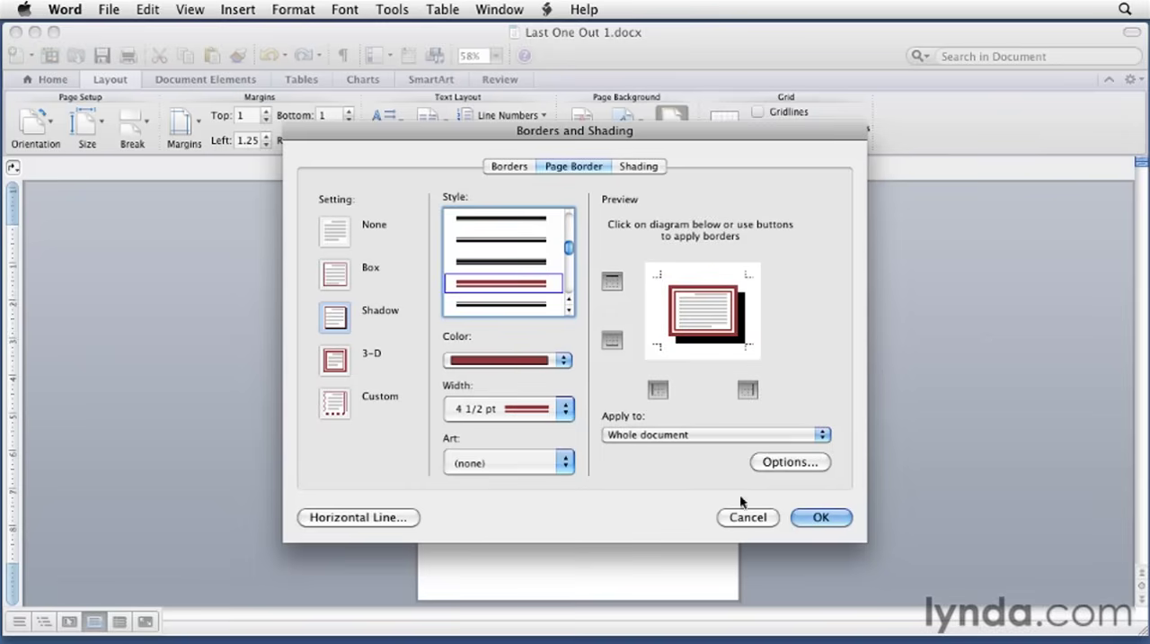
click(820, 518)
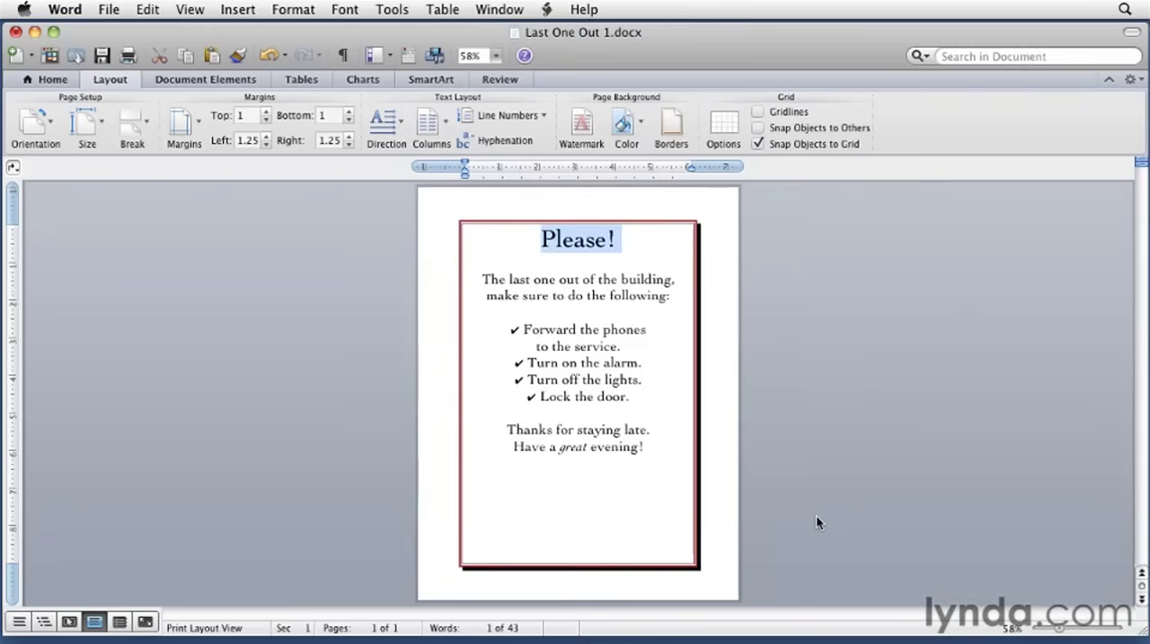
mouse_move(710, 561)
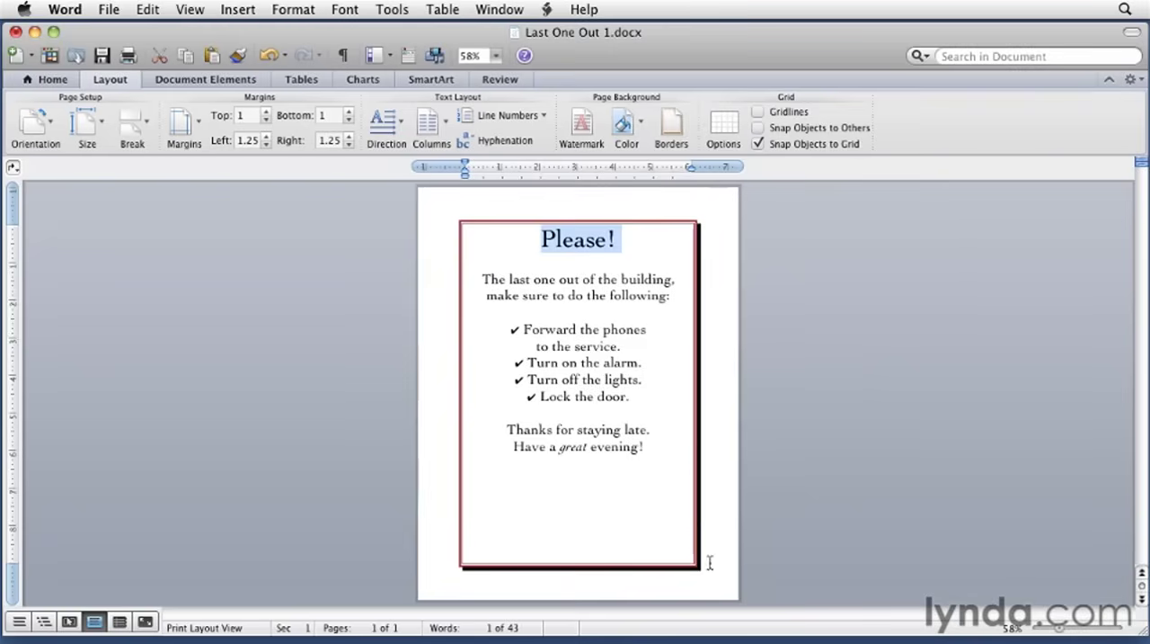
mouse_move(740, 538)
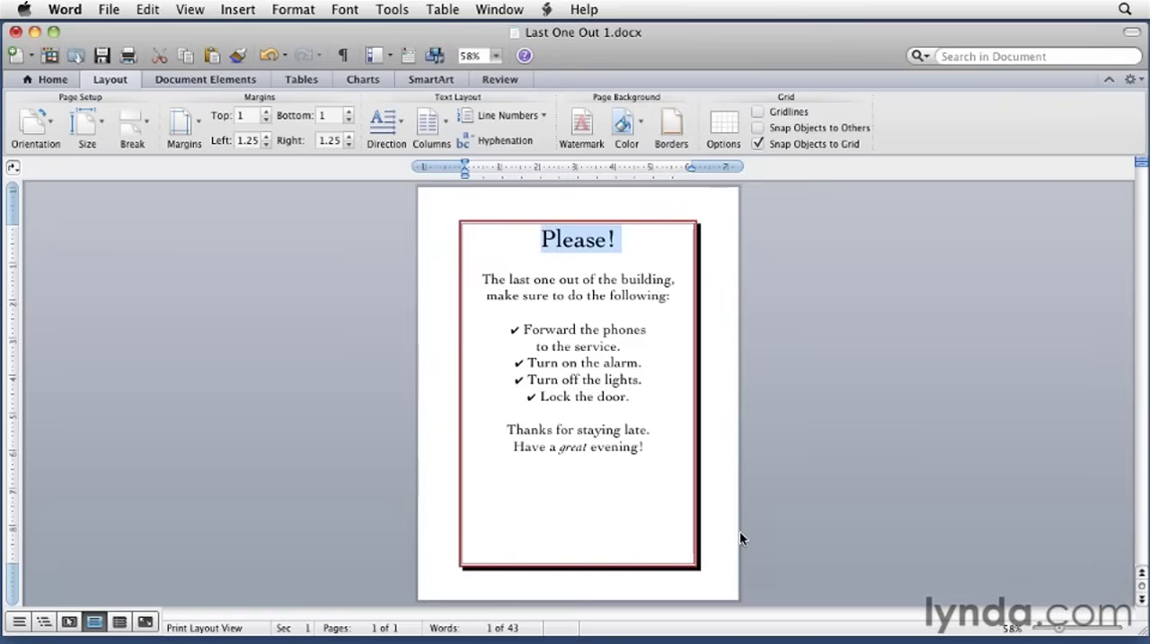
mouse_move(748, 435)
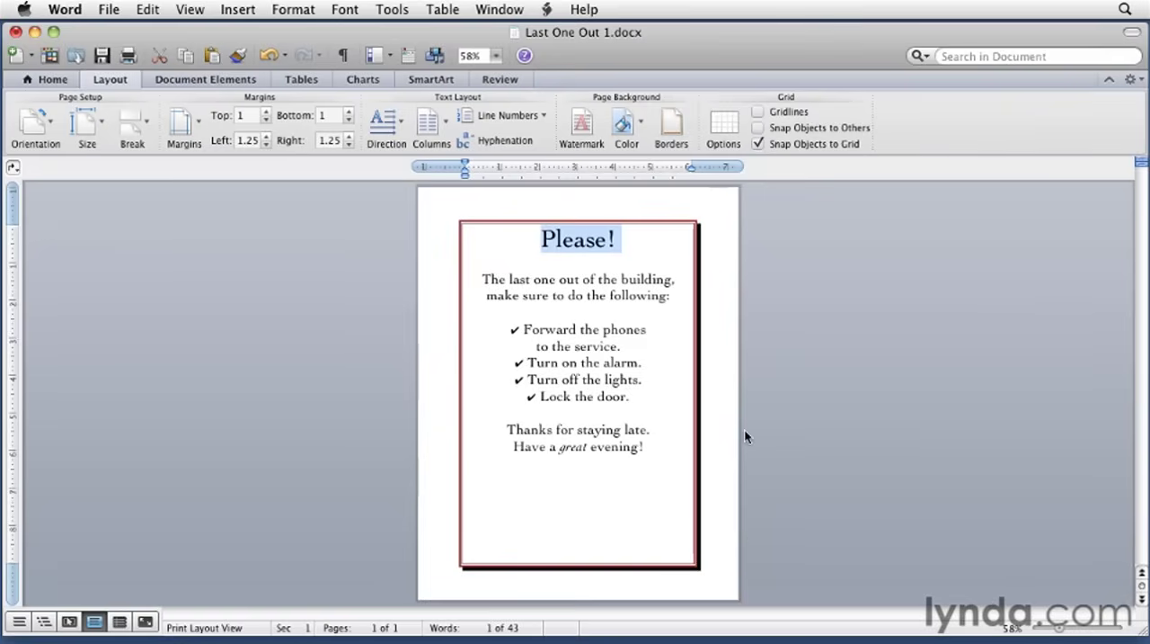
mouse_move(672, 123)
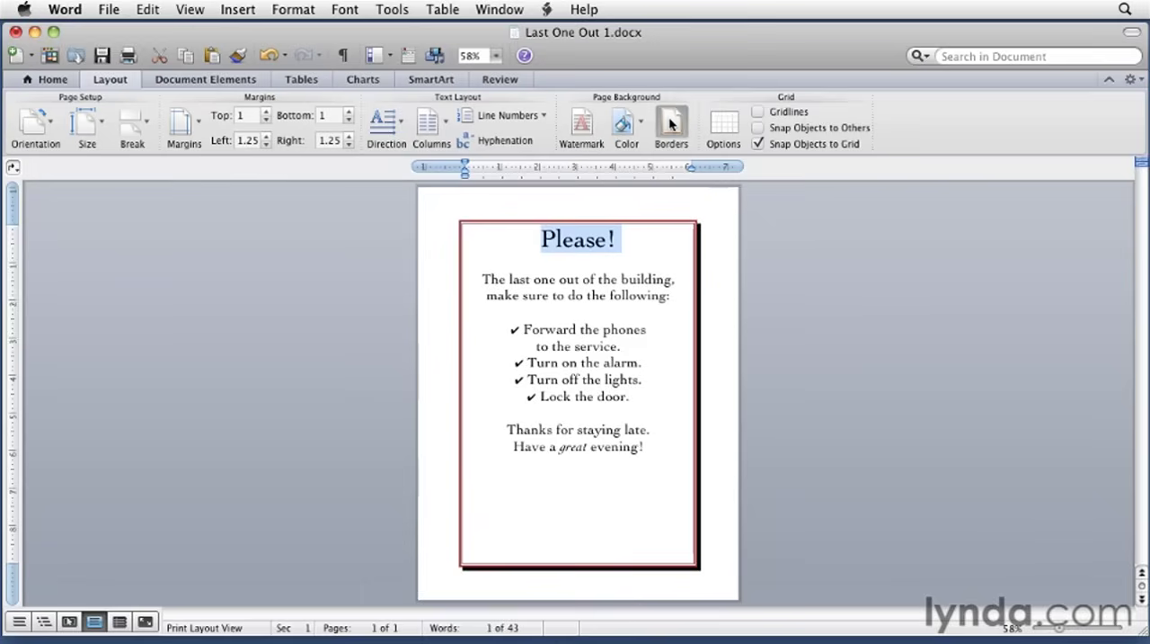
Replace the line border with the black-and-white circular art border design
click(671, 124)
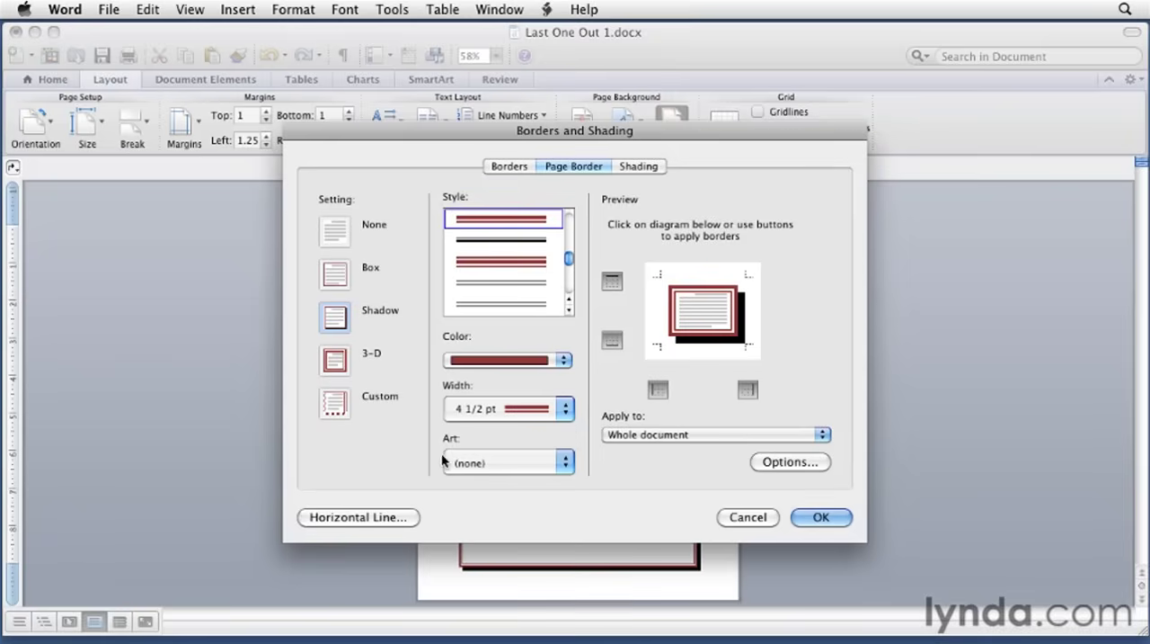
click(564, 460)
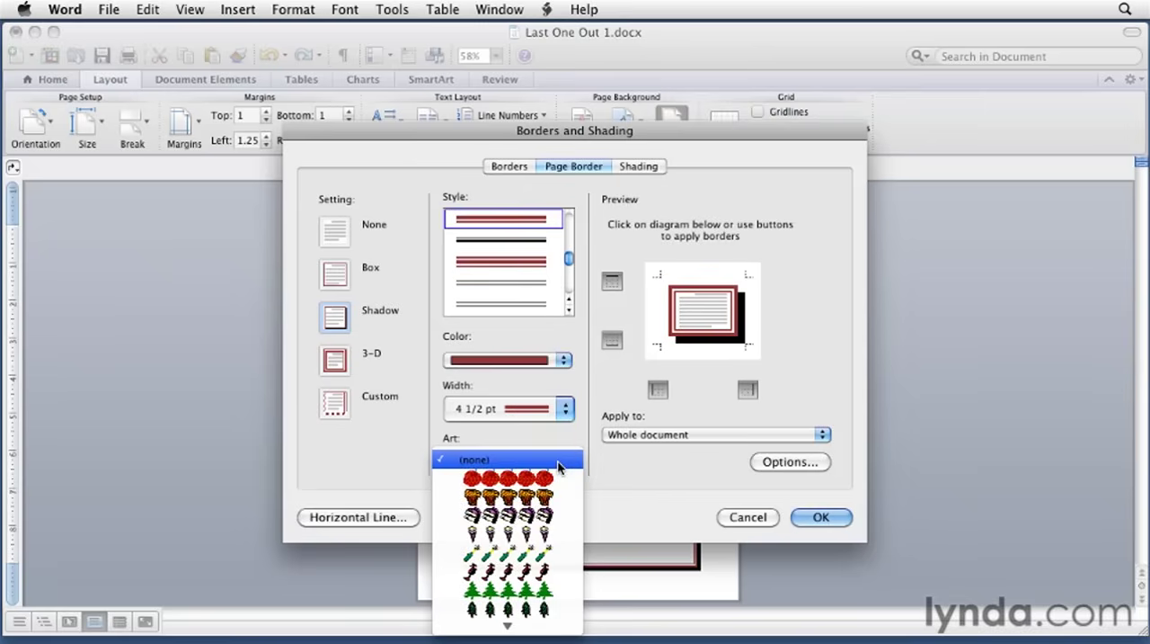
scroll(down, 3)
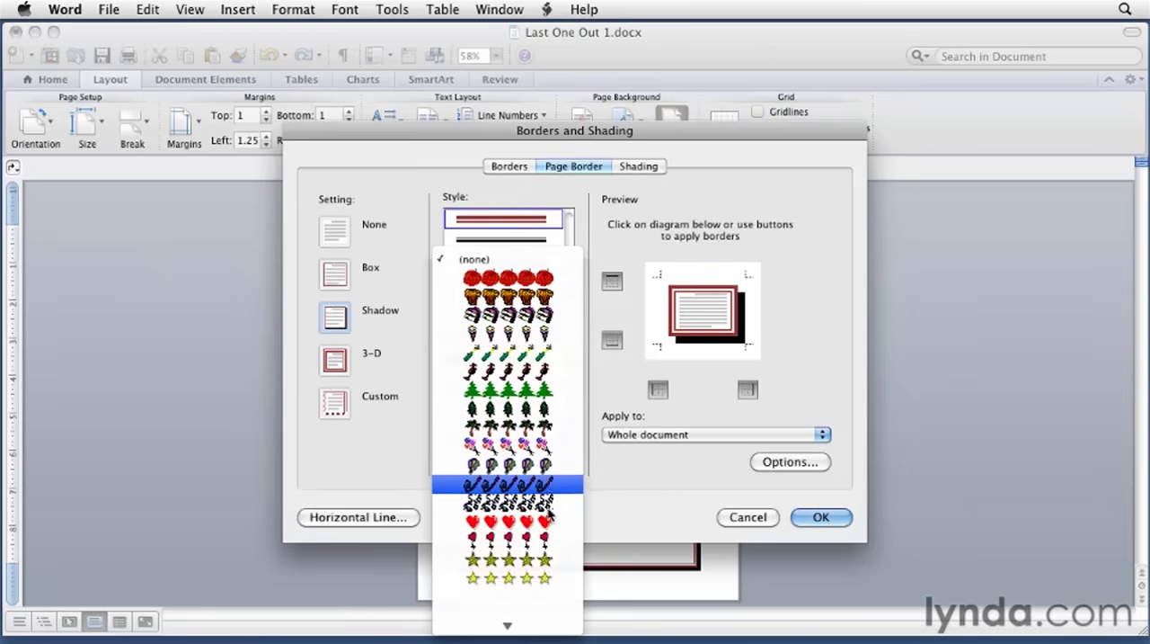
scroll(down, 3)
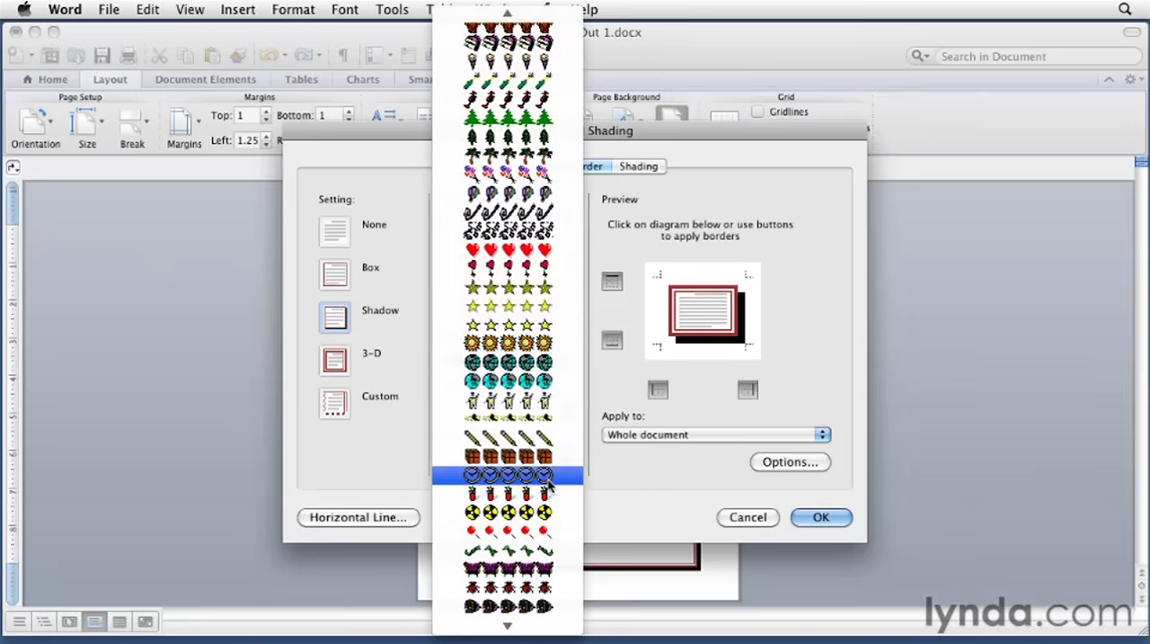
mouse_move(557, 478)
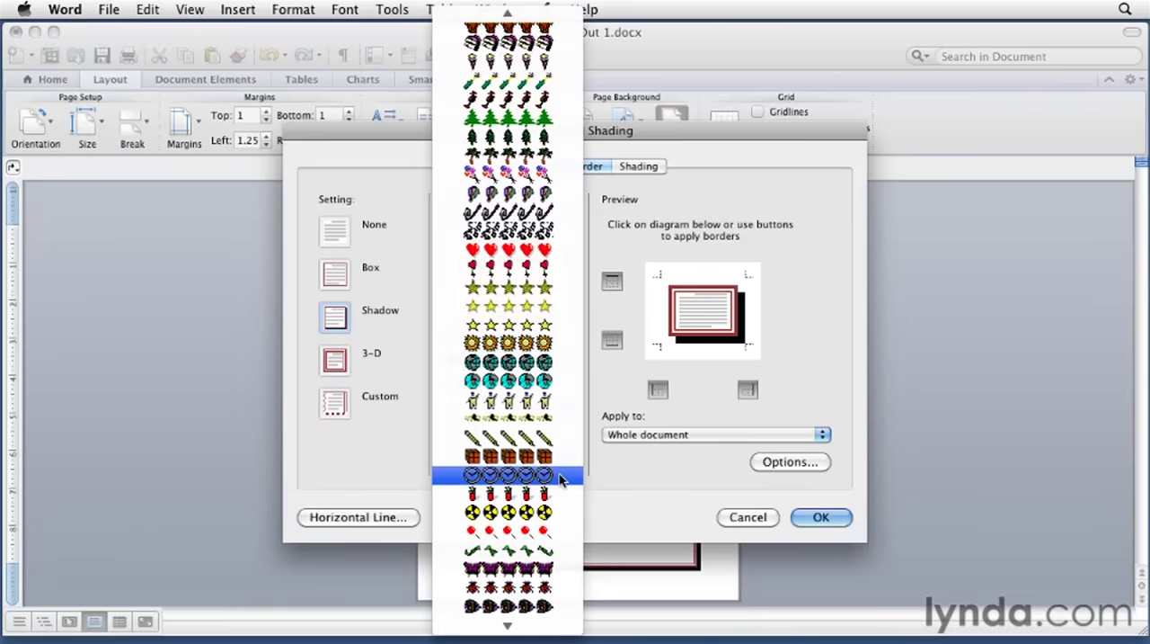
click(507, 475)
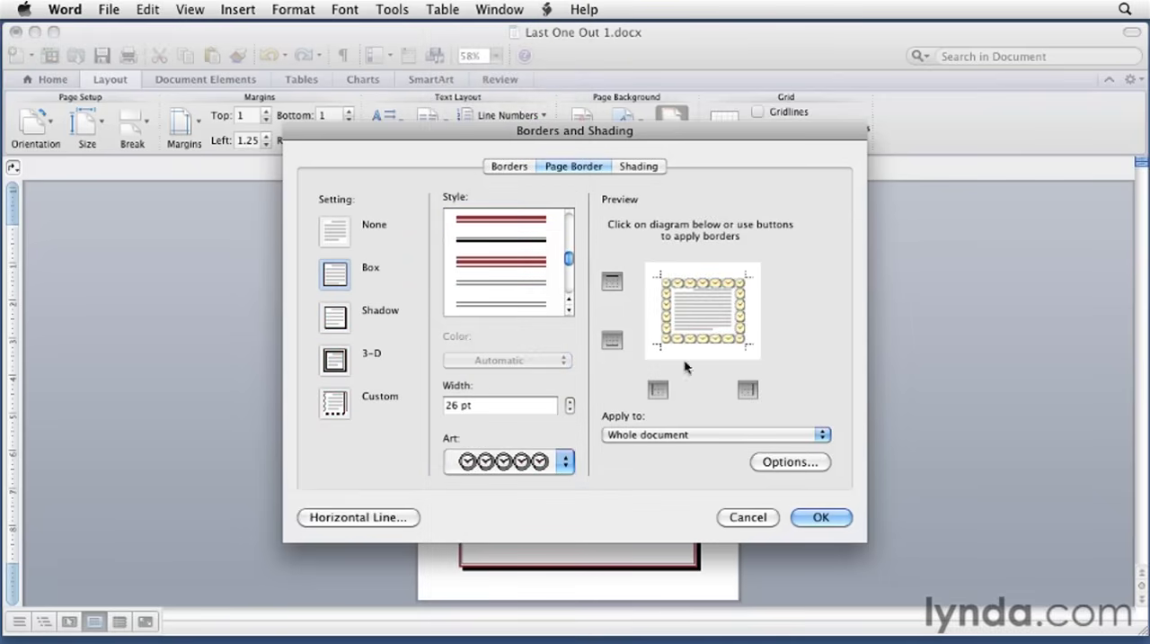
mouse_move(668, 284)
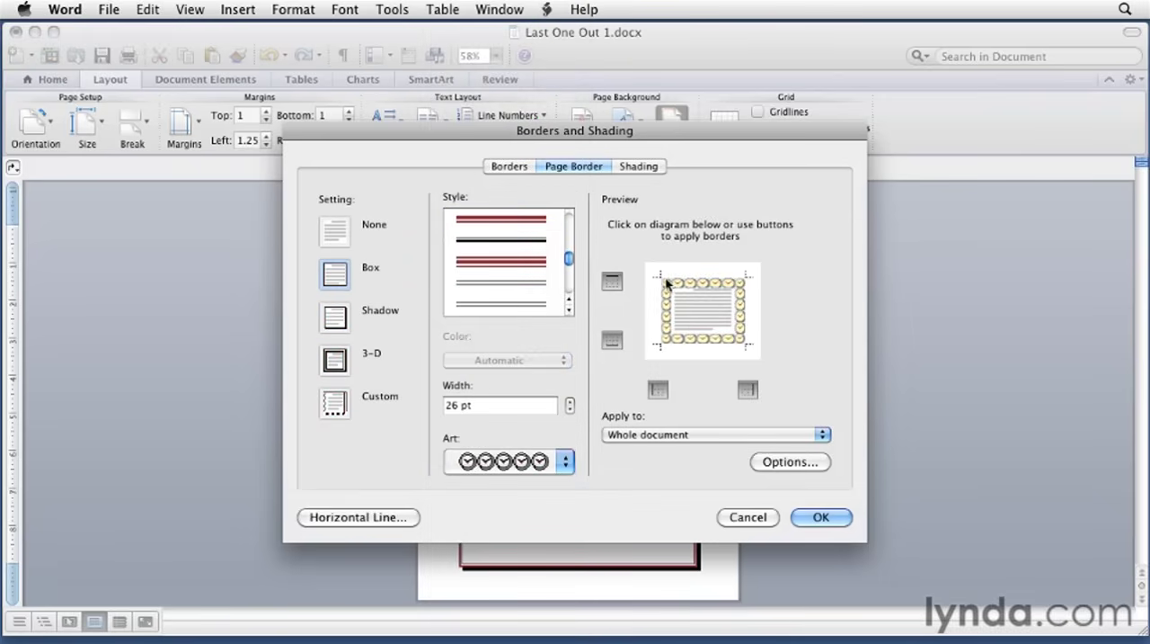
mouse_move(561, 420)
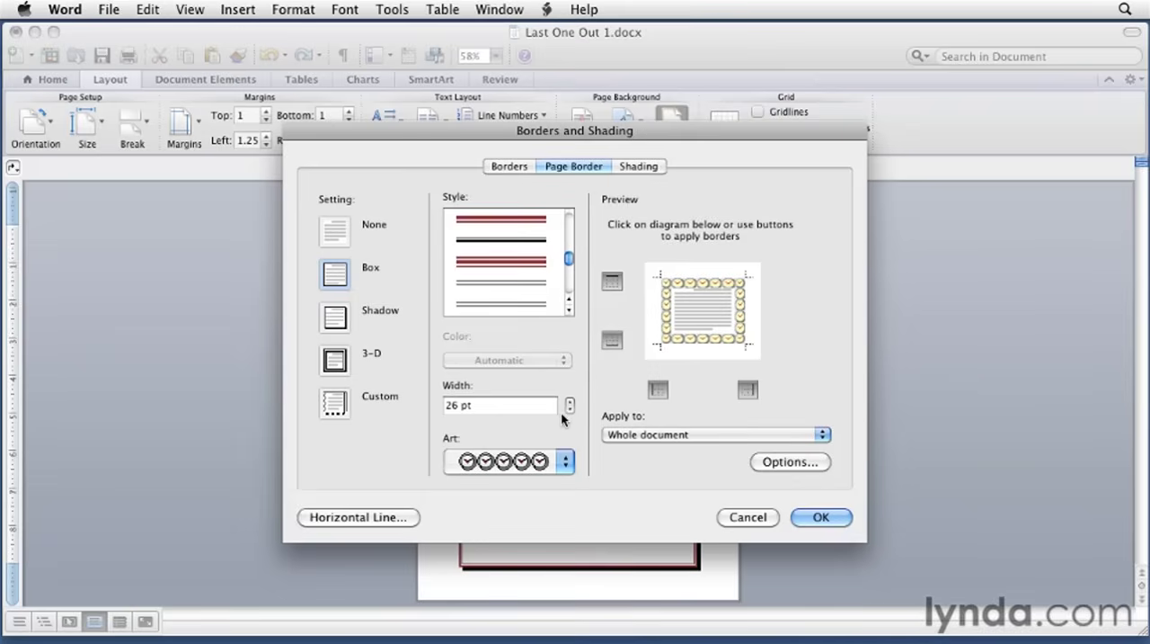
Narrow the art border to 14 pt and apply it to the whole document
click(570, 410)
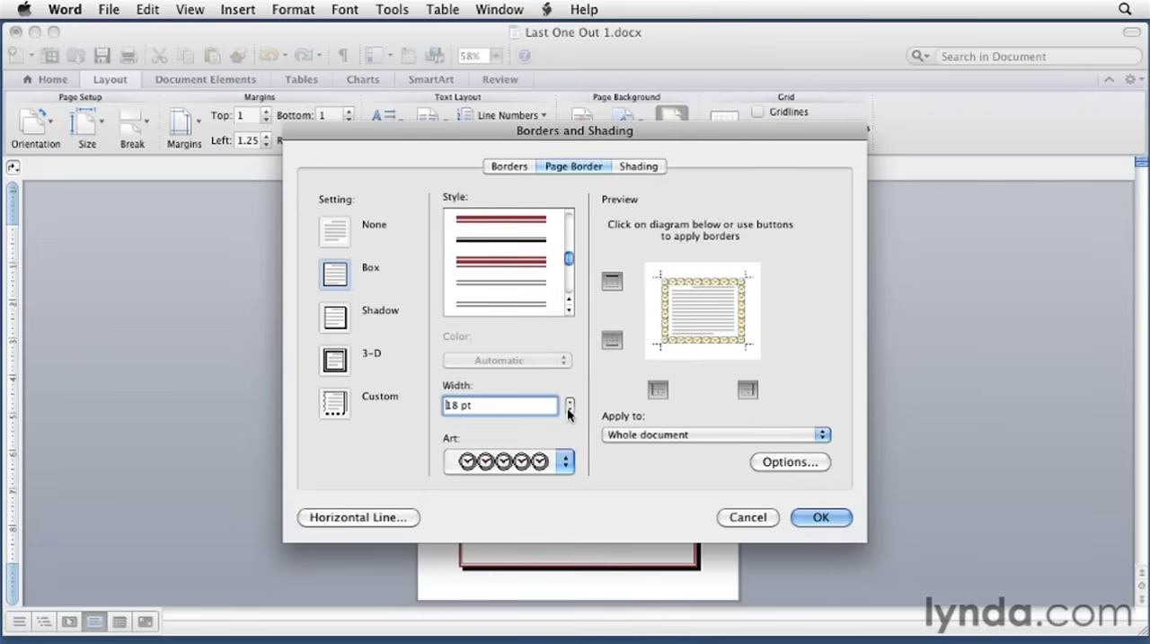
click(569, 410)
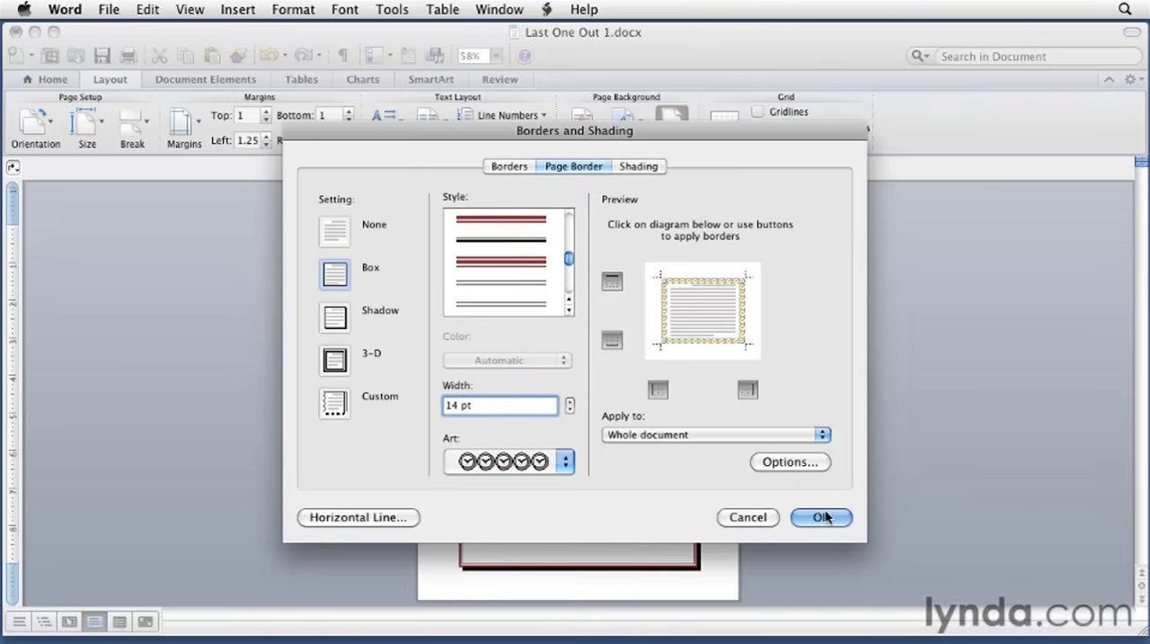
click(819, 517)
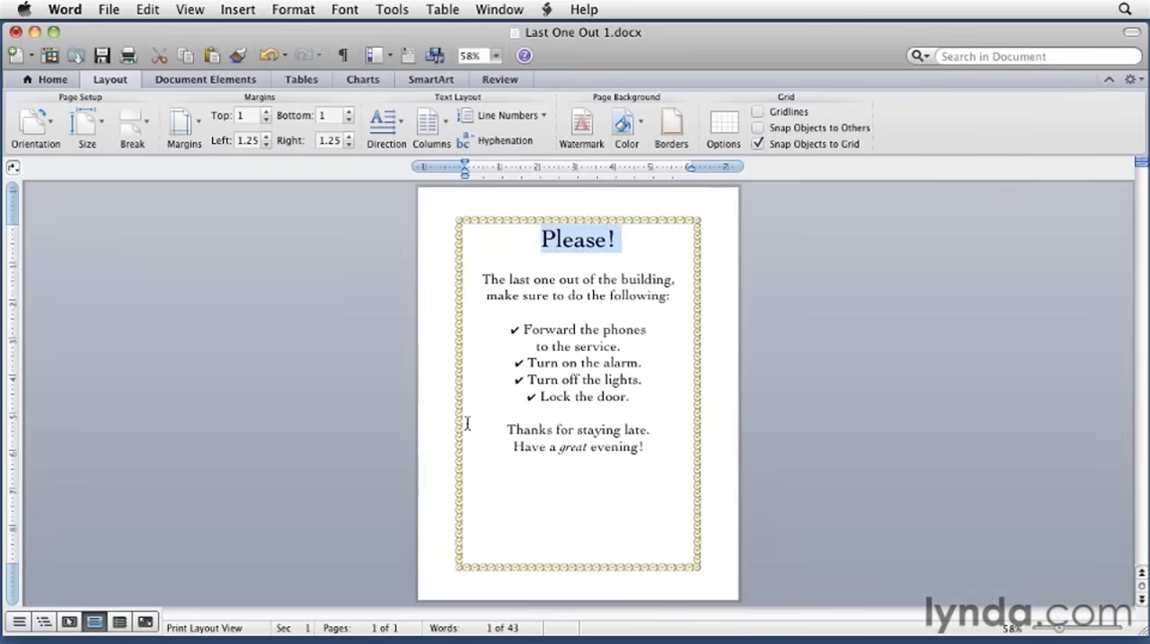
mouse_move(730, 536)
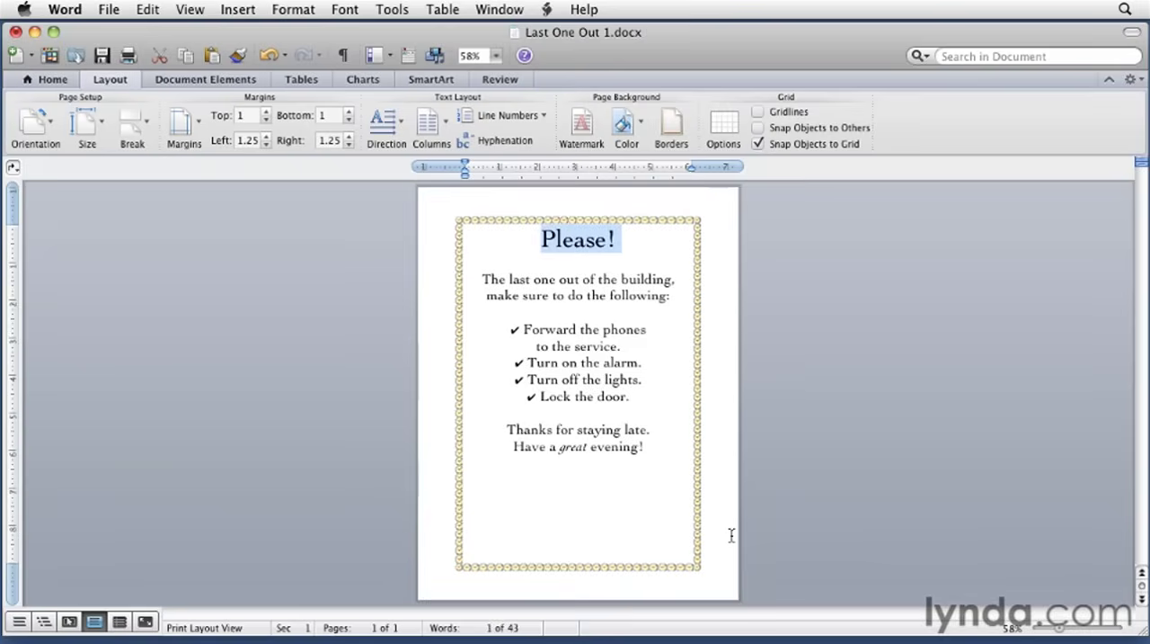
mouse_move(729, 500)
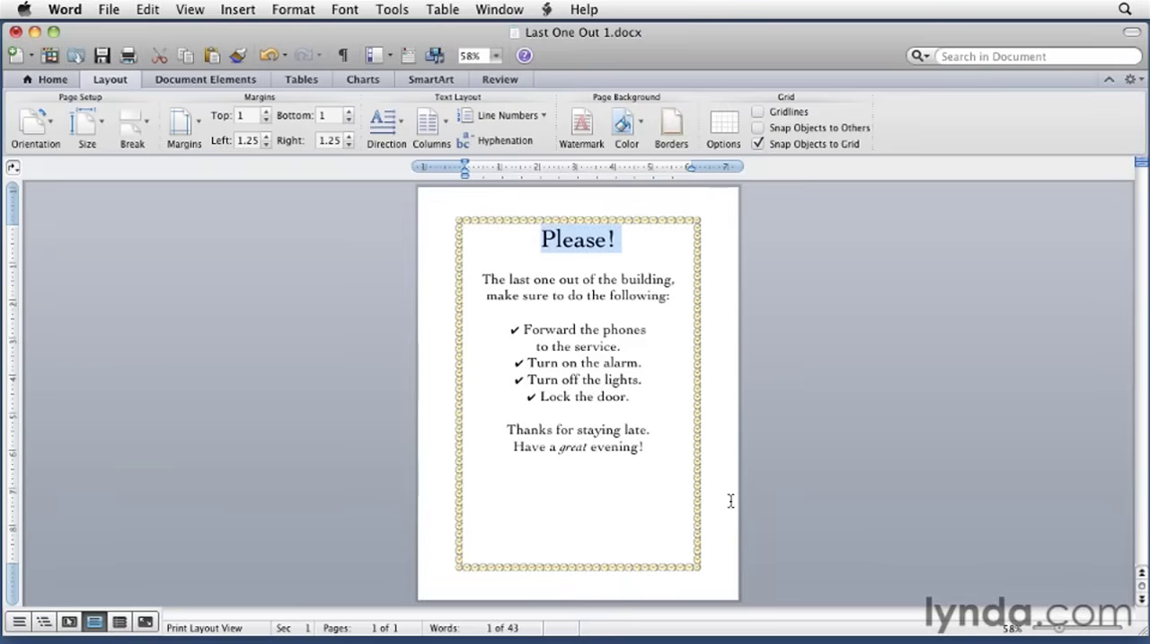
click(673, 126)
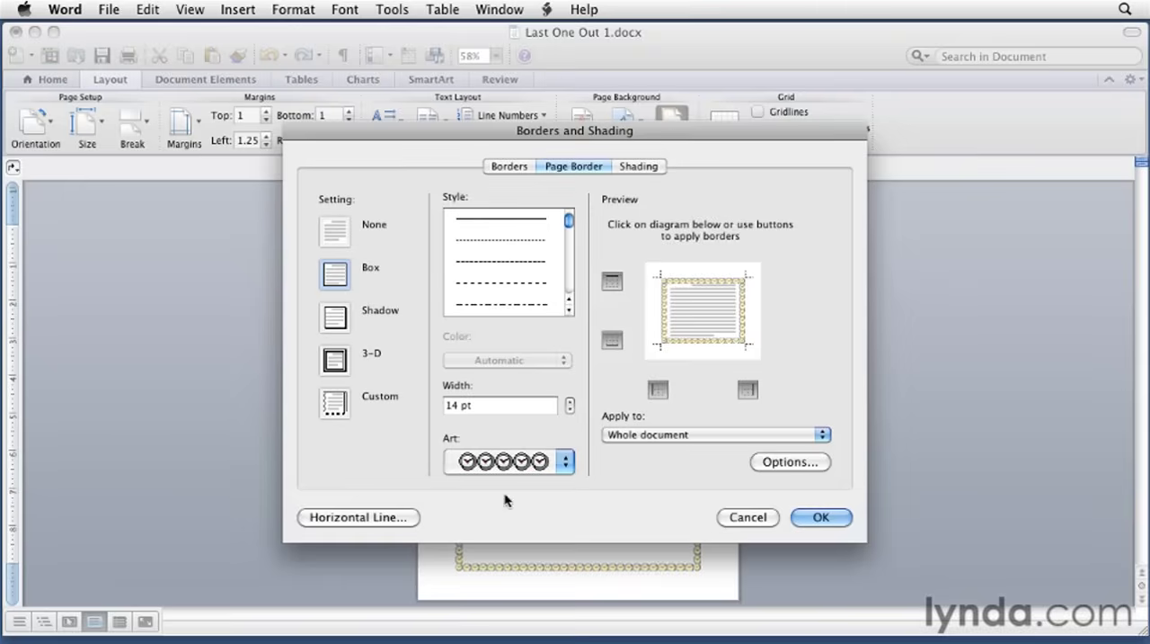
Switch to the black-and-white triangle art deco design at 11 pt width and apply it
click(566, 461)
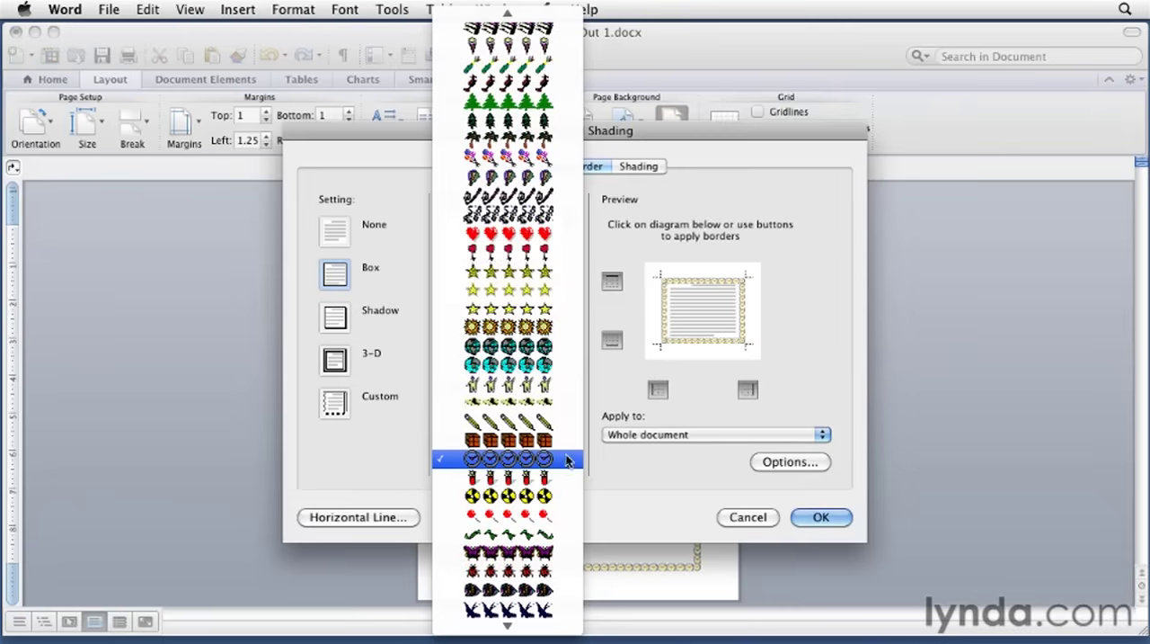
scroll(down, 3)
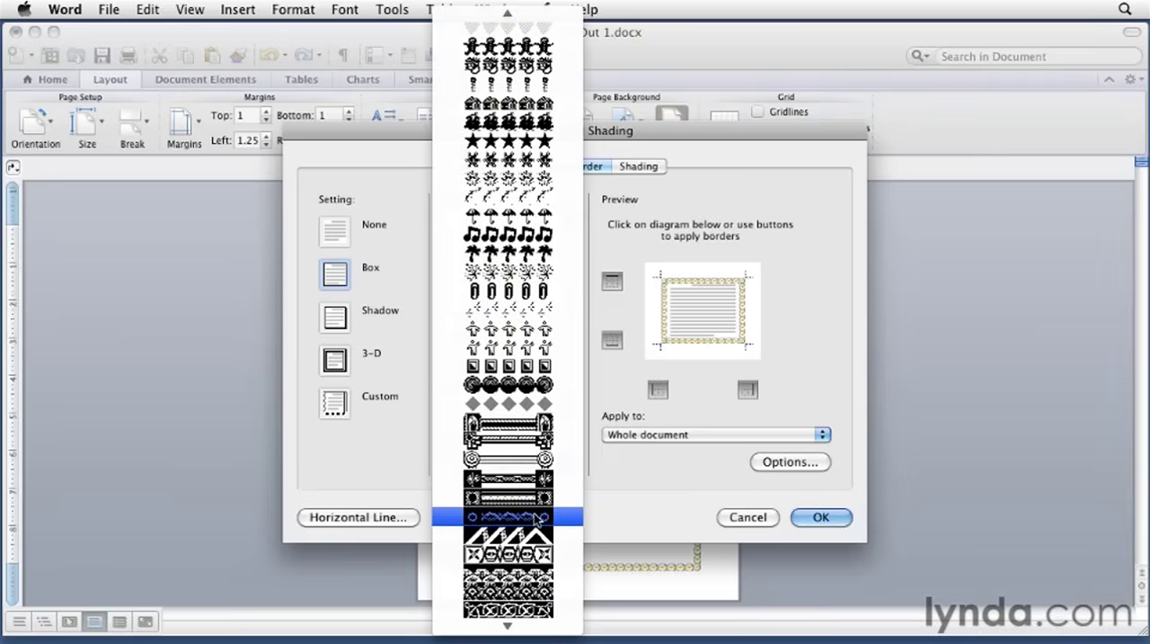
scroll(down, 3)
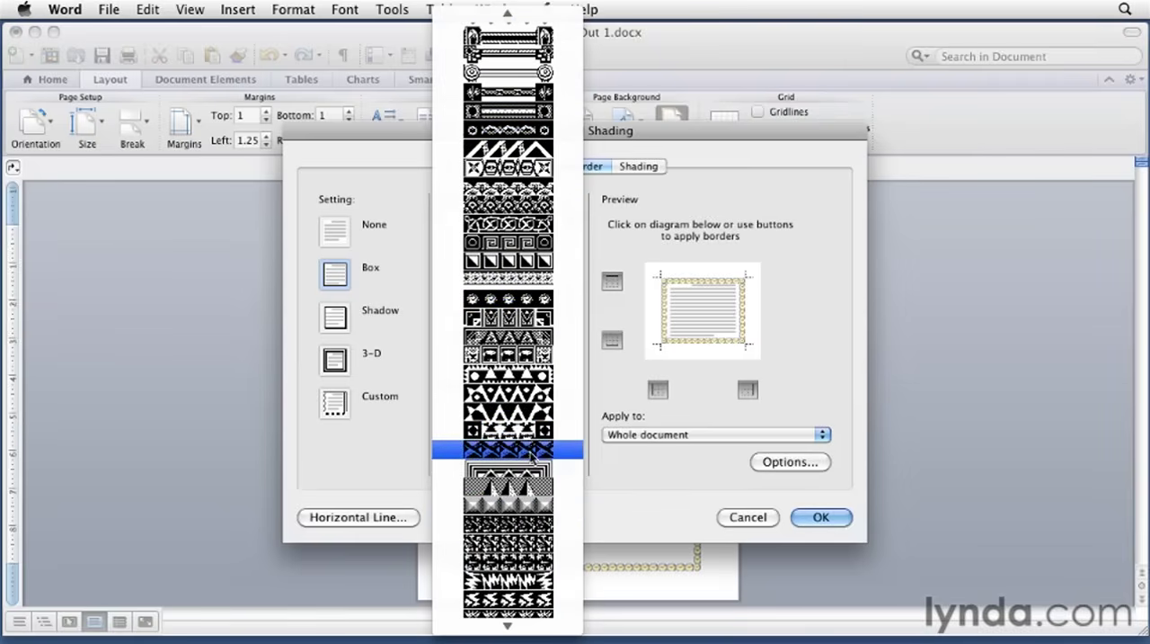
click(507, 449)
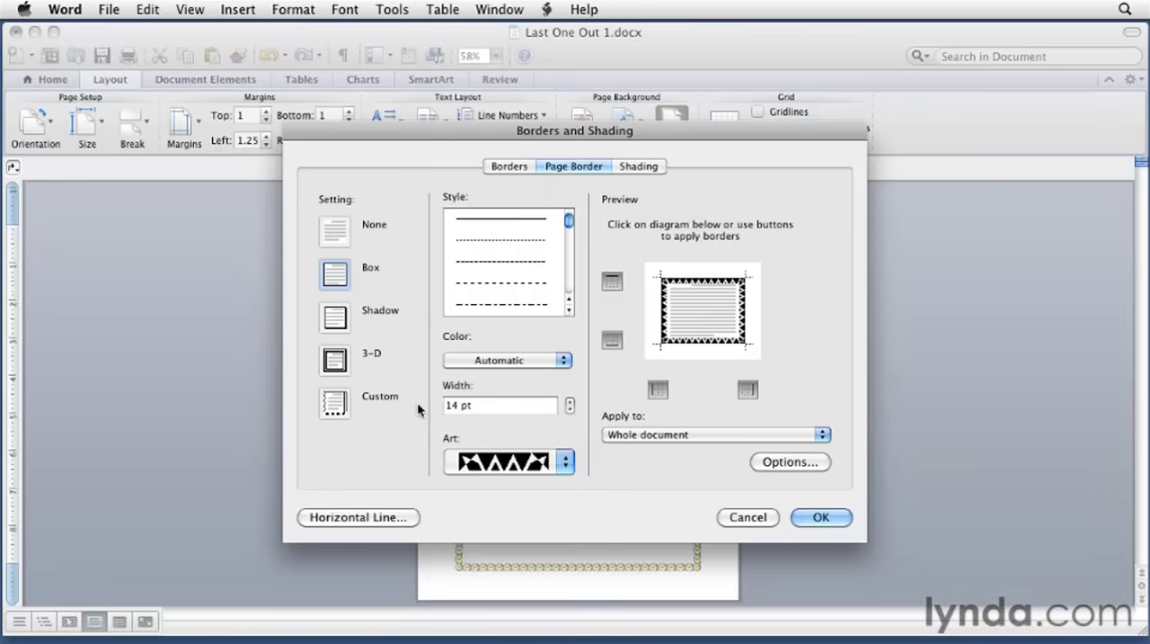
click(570, 399)
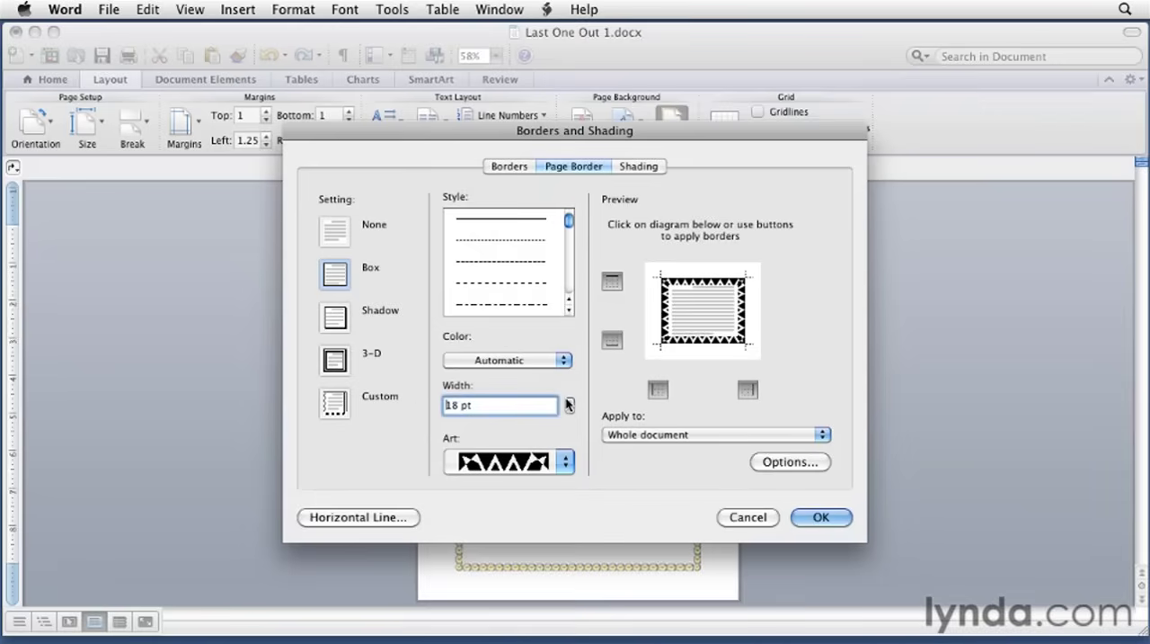
click(570, 410)
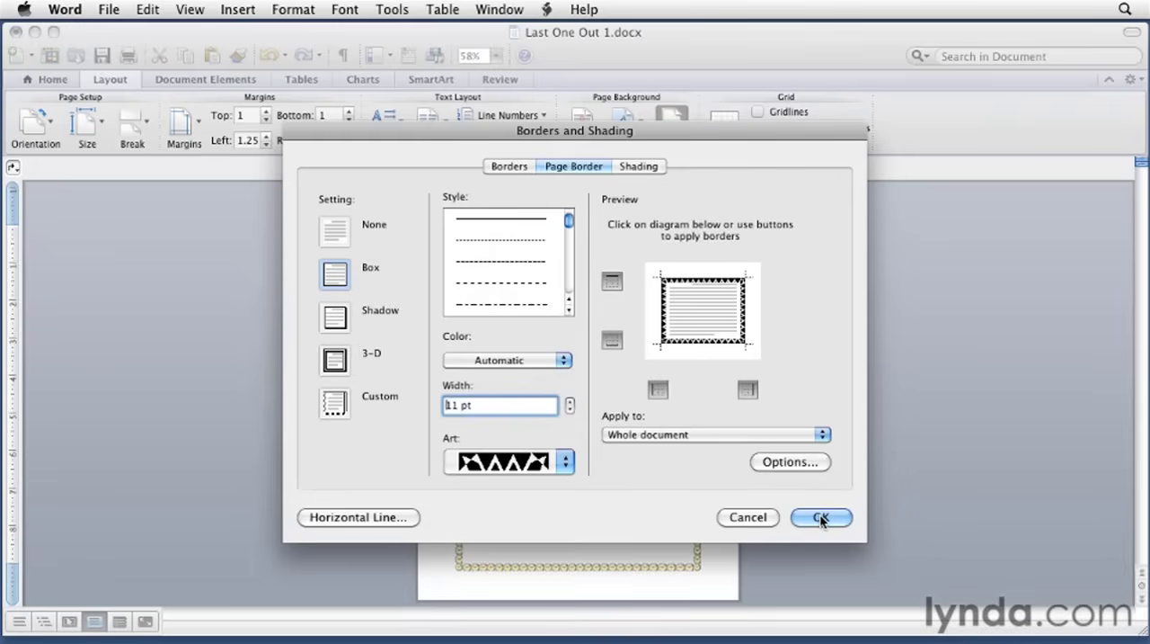
click(820, 518)
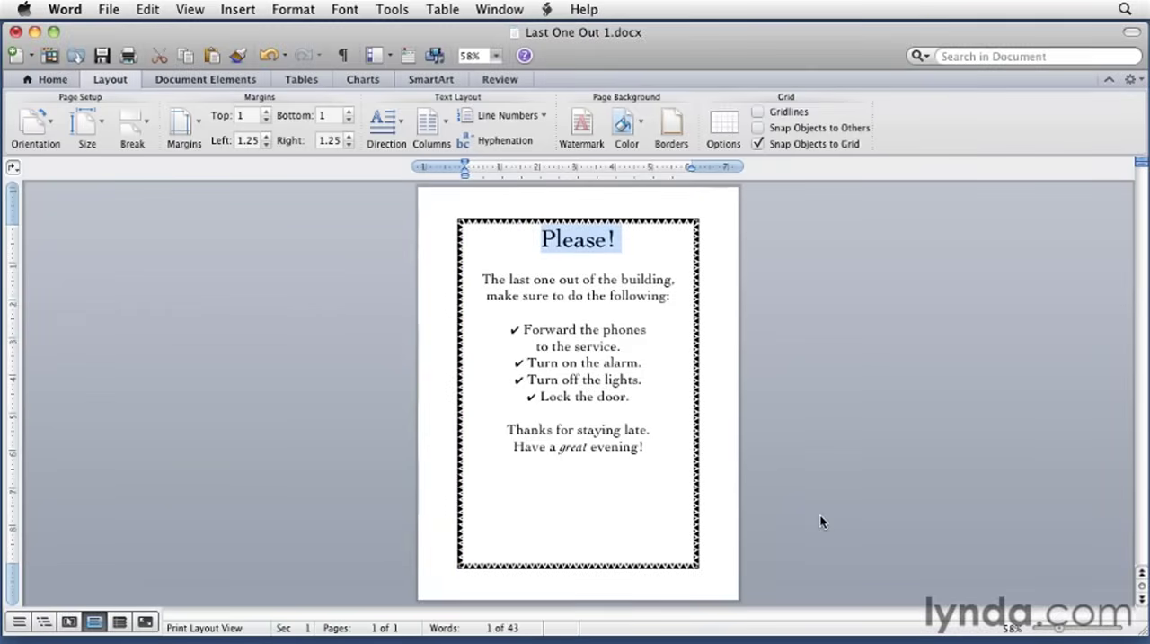
Review the border margin Options and cancel them unchanged, keeping the 11 pt art border
click(671, 126)
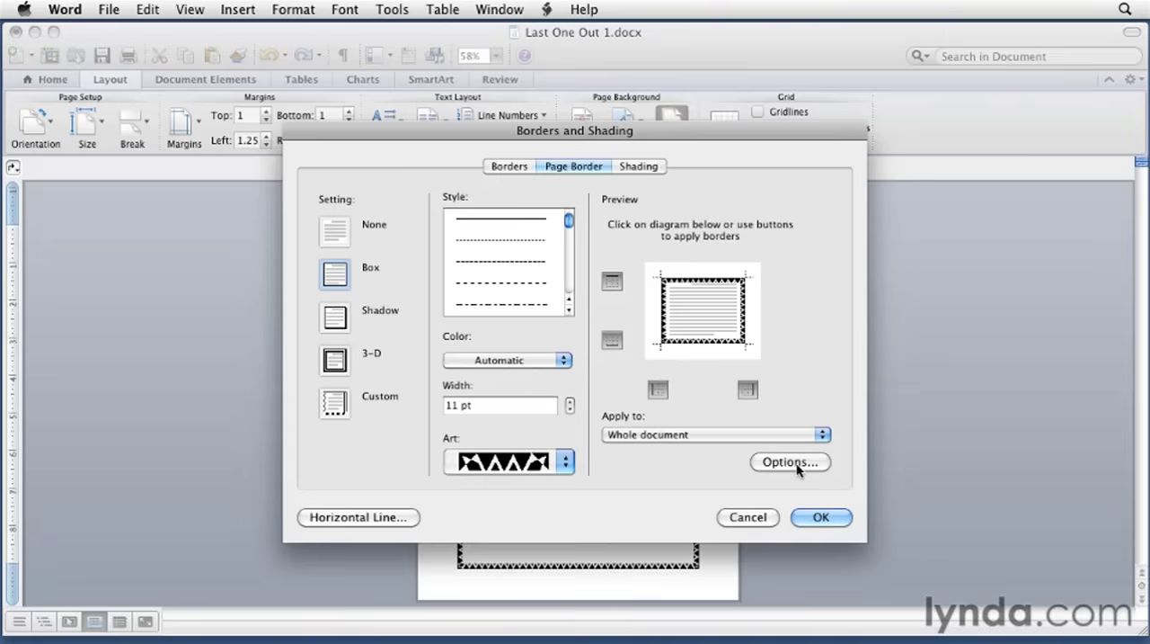
click(791, 460)
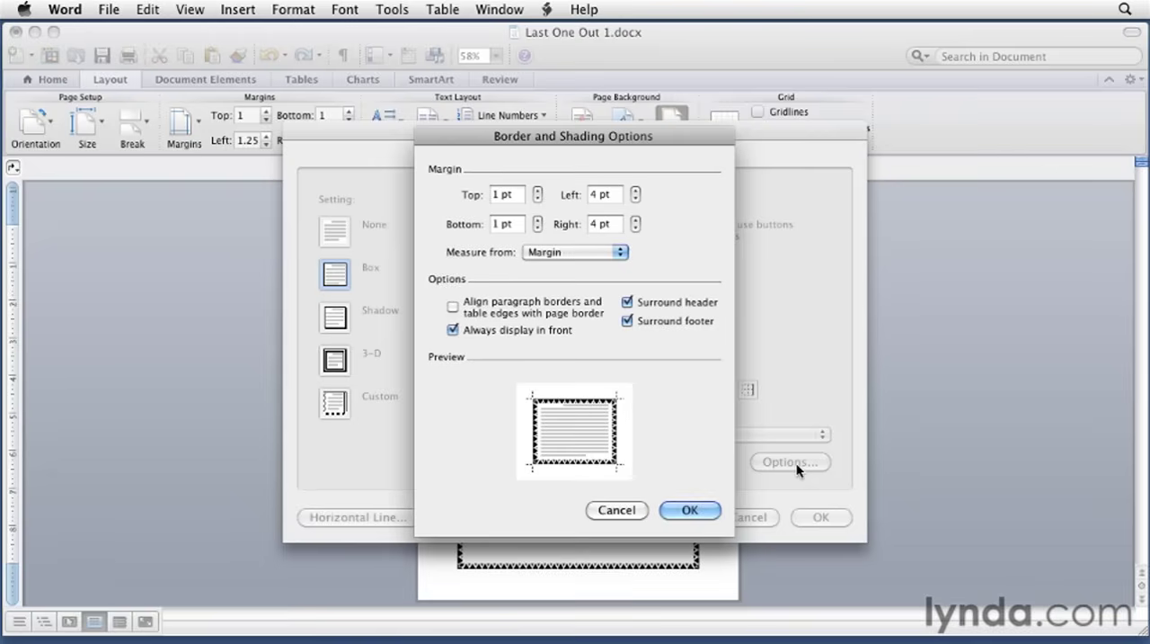
mouse_move(434, 227)
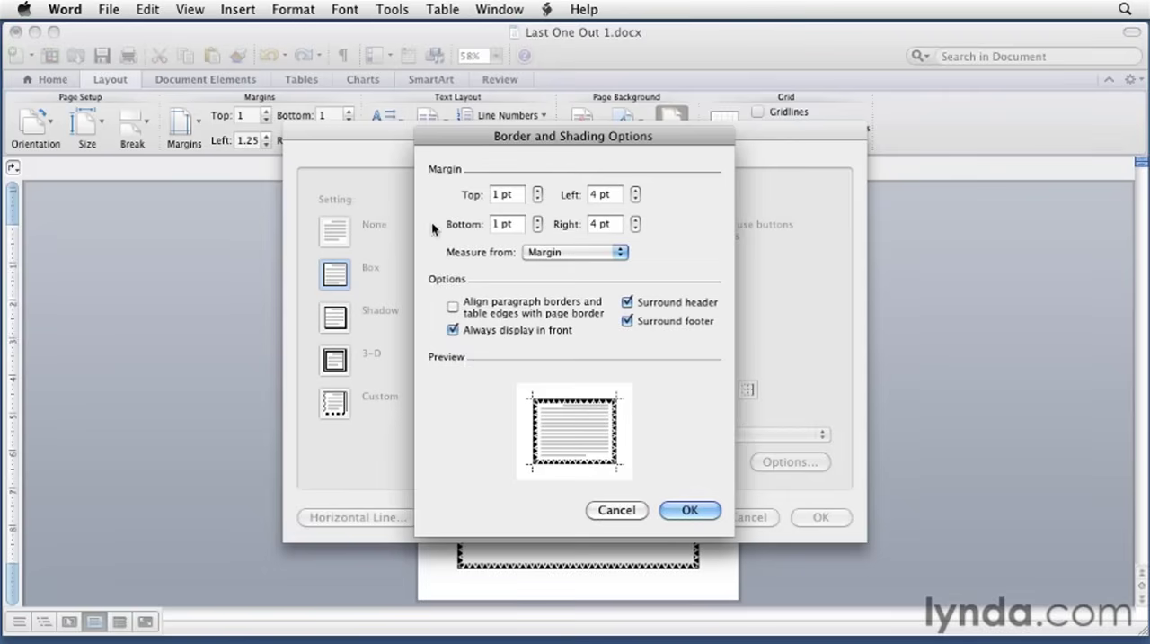
mouse_move(489, 219)
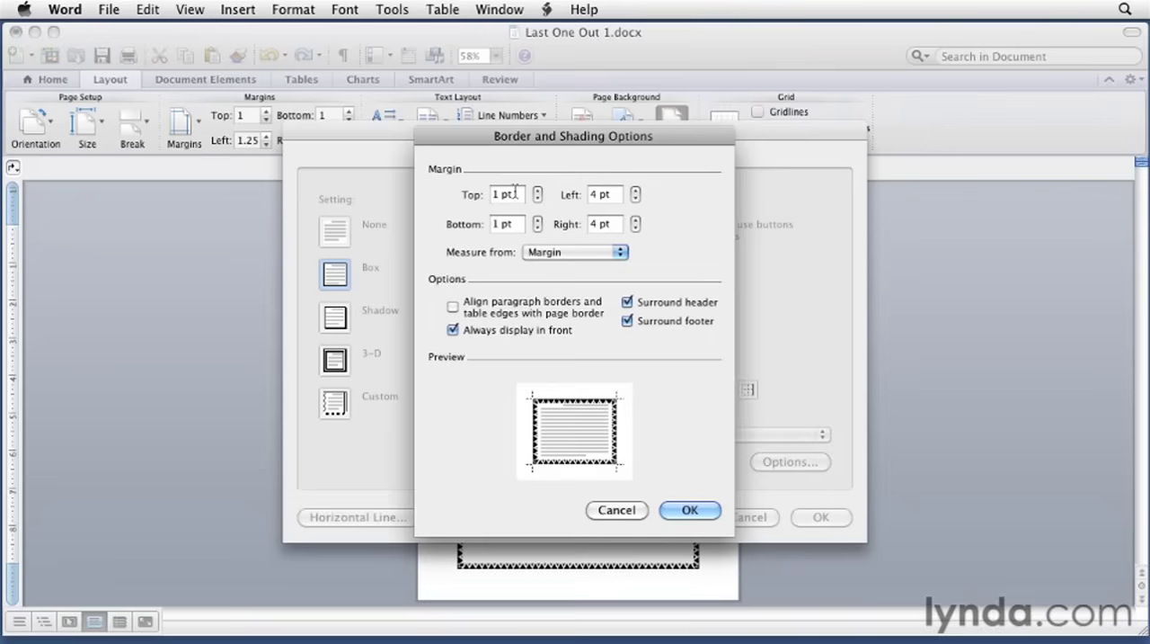
mouse_move(578, 244)
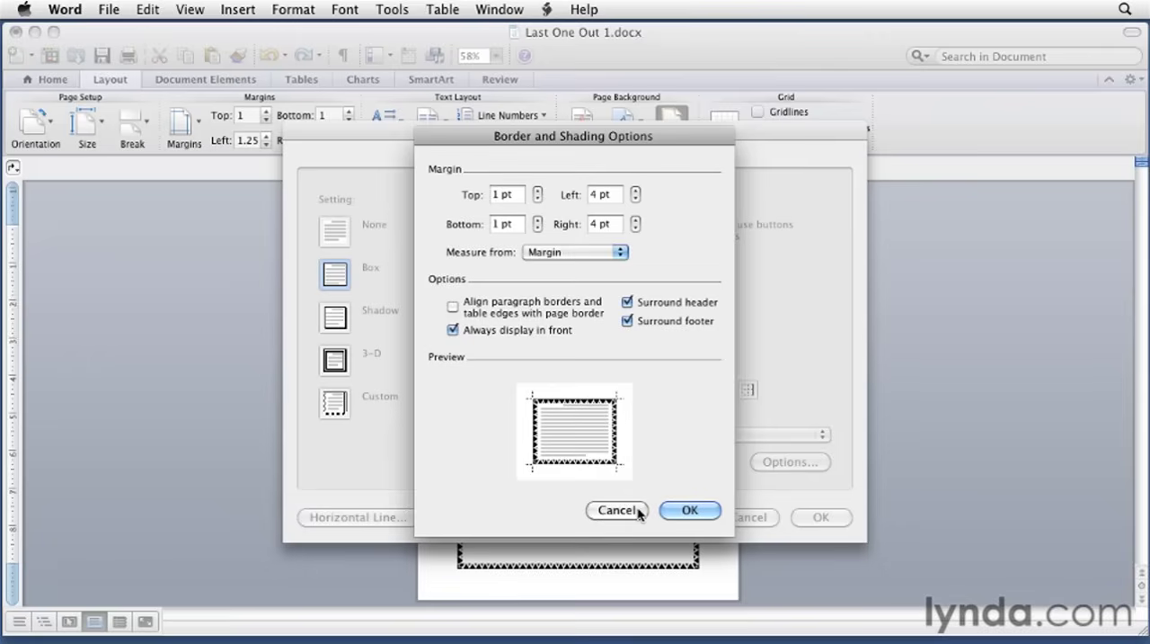
click(617, 511)
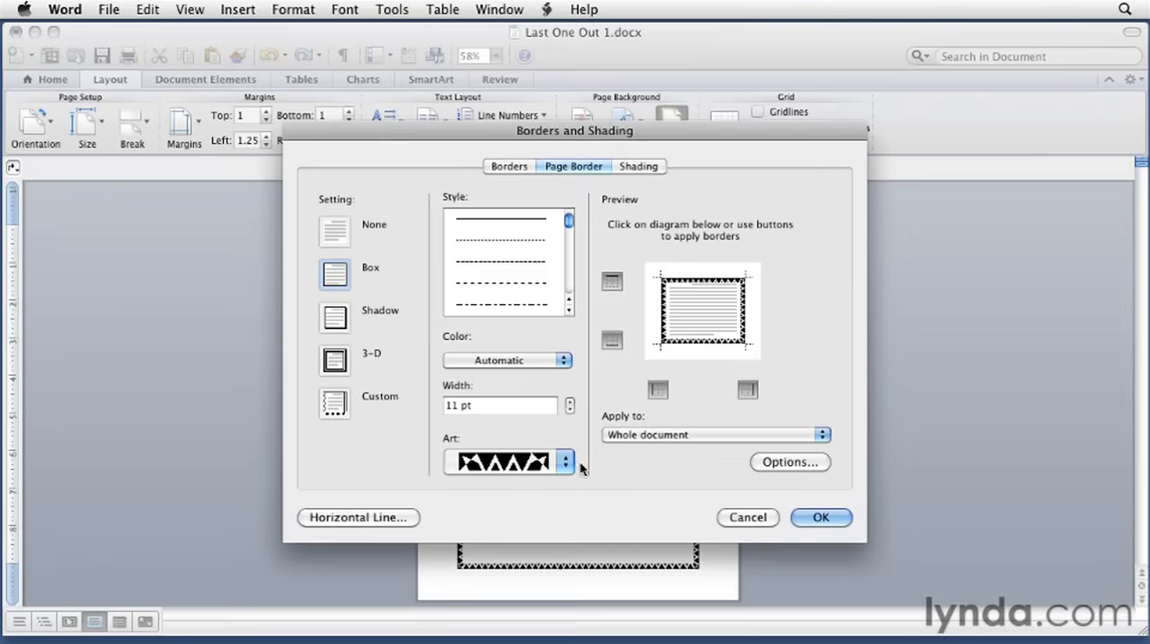
mouse_move(656, 525)
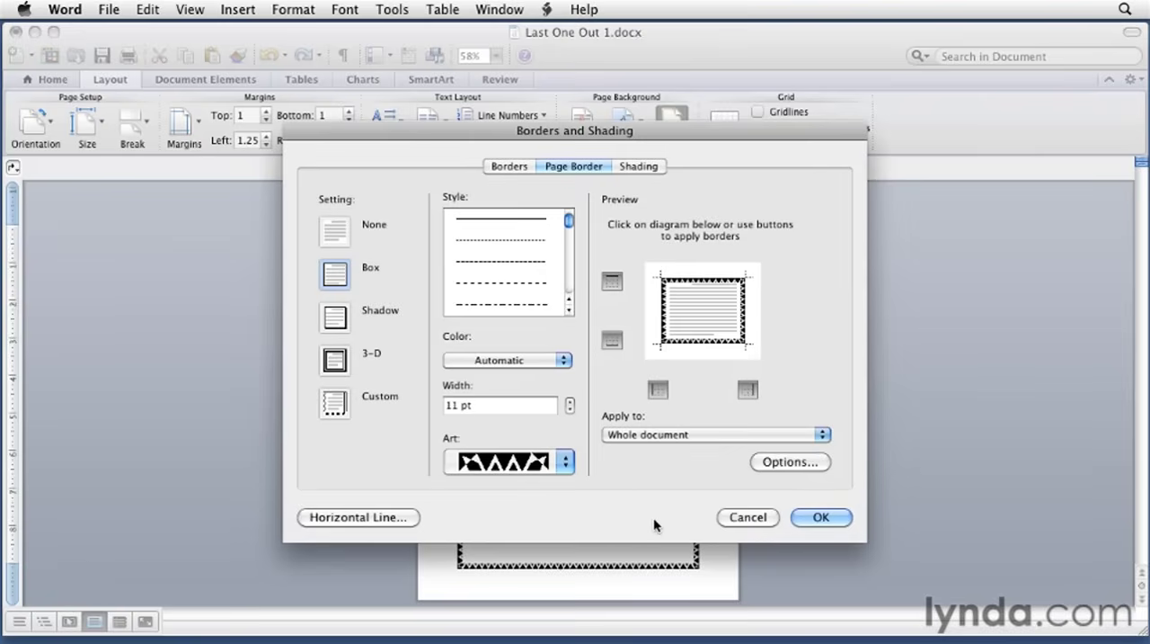
Preview the None setting, then cancel so the art deco border stays
click(335, 230)
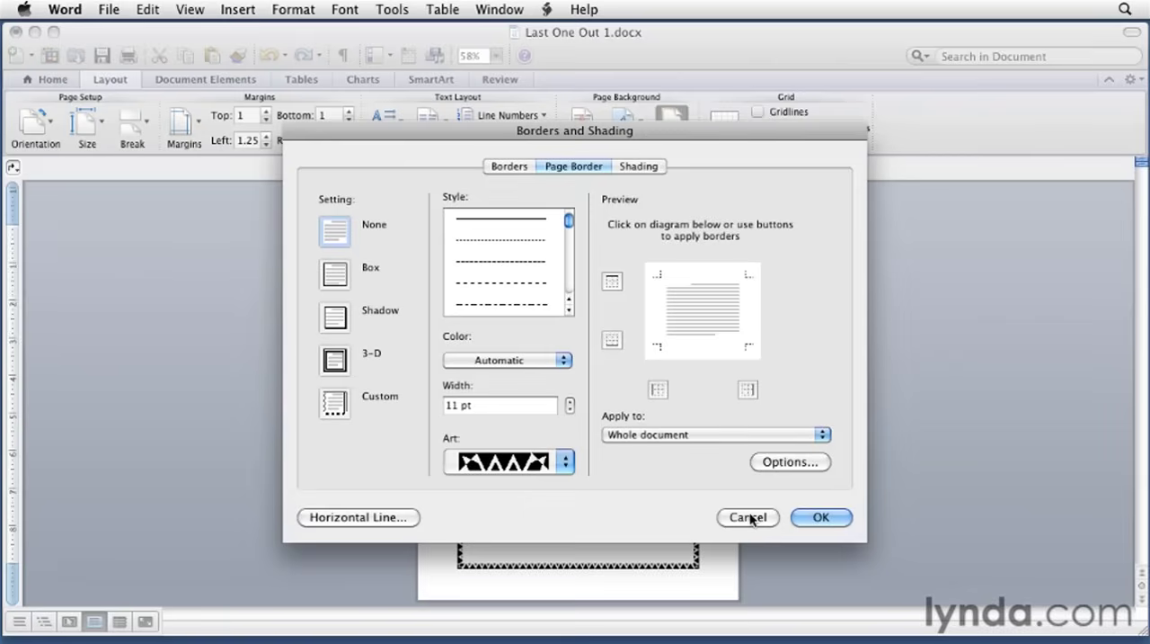
click(748, 518)
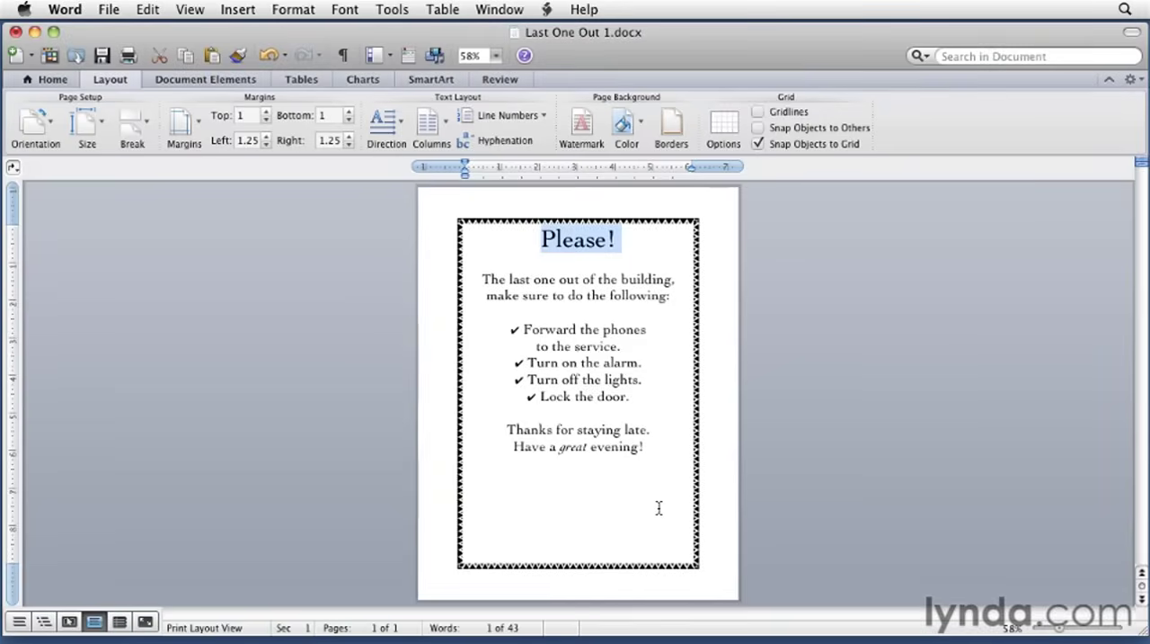
mouse_move(691, 510)
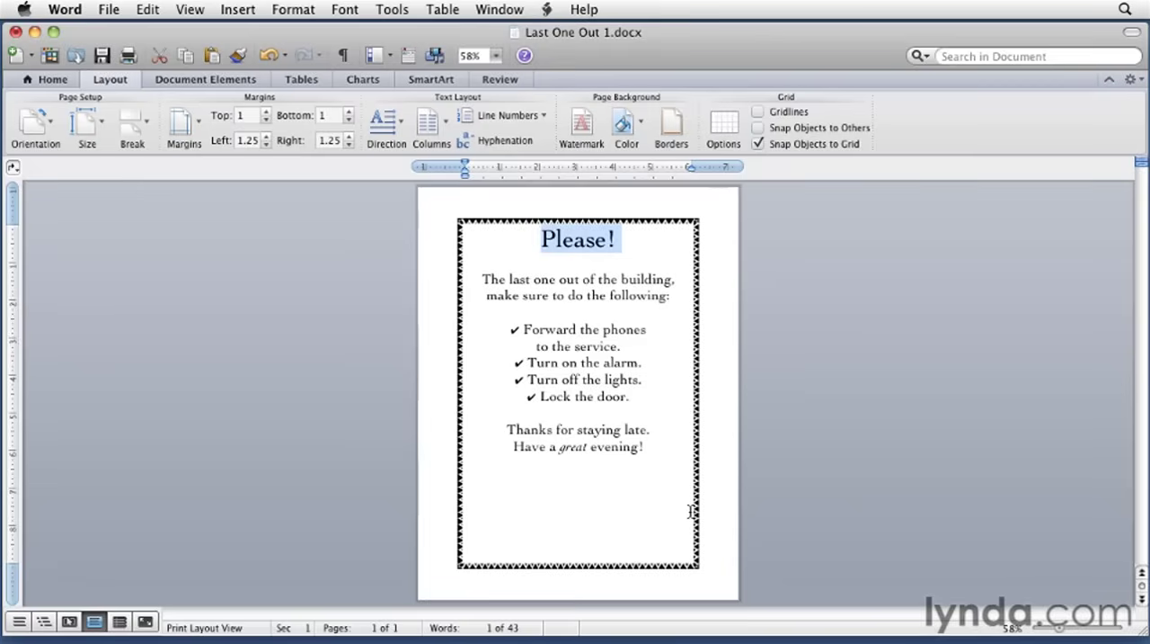
mouse_move(403, 259)
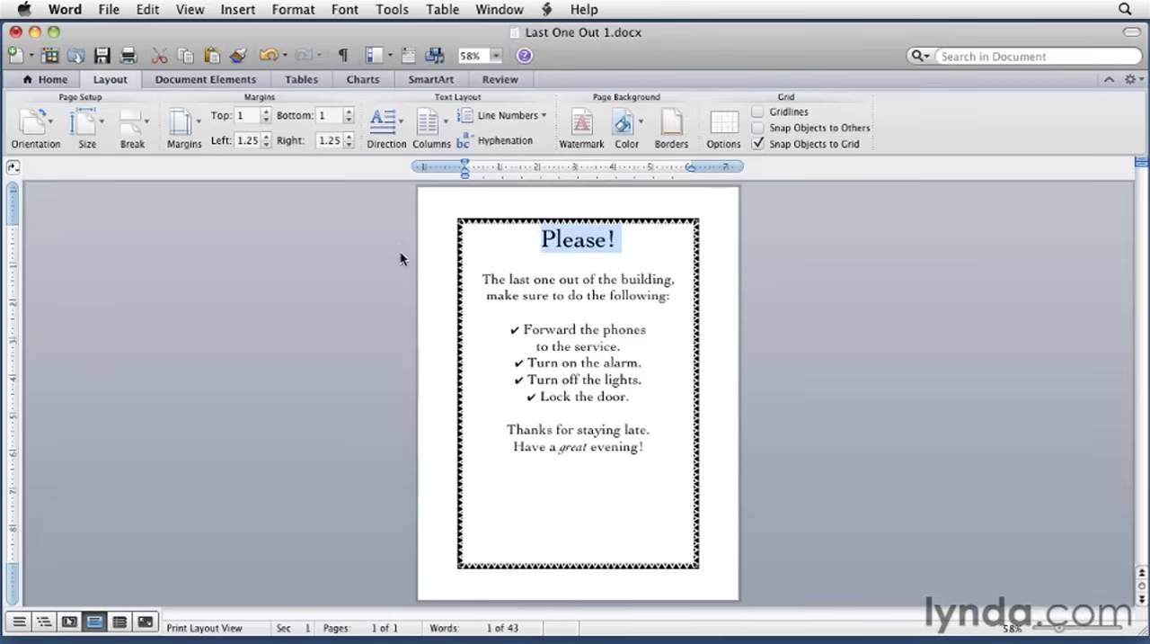
Set the document's vertical alignment to Center via Format > Document so the text sits mid-page
click(293, 9)
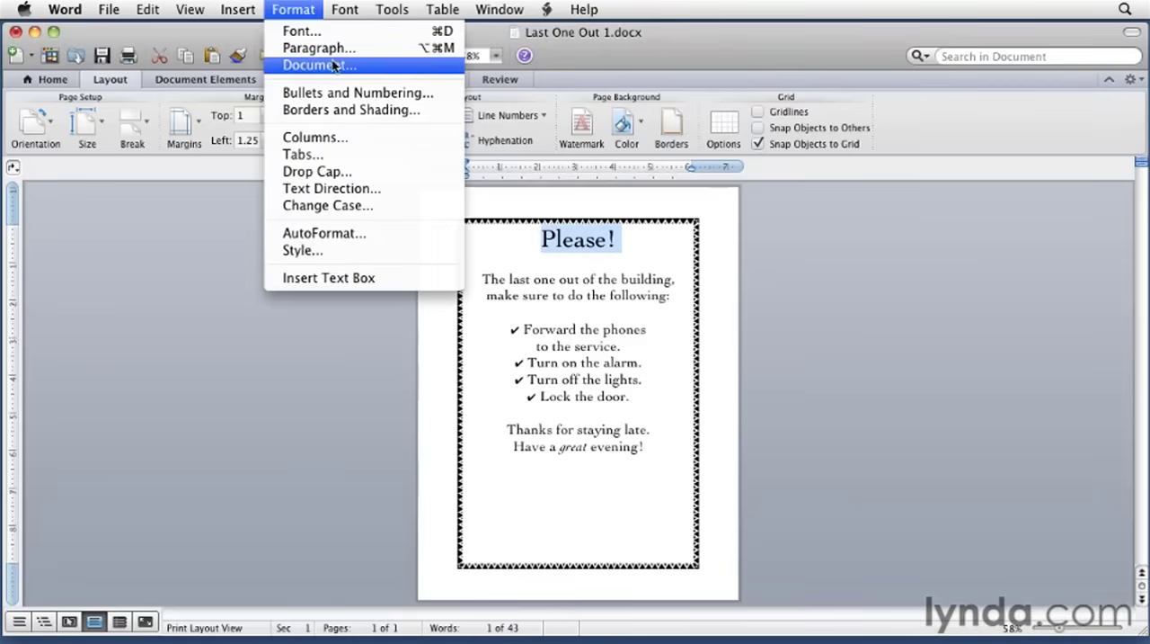
click(319, 65)
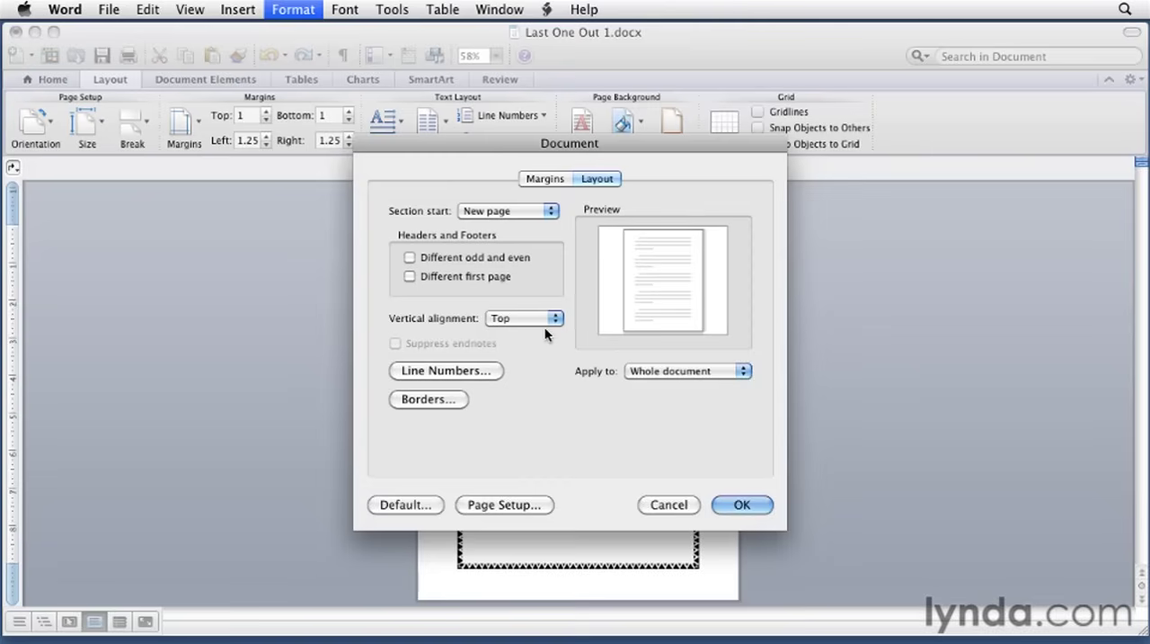
click(525, 316)
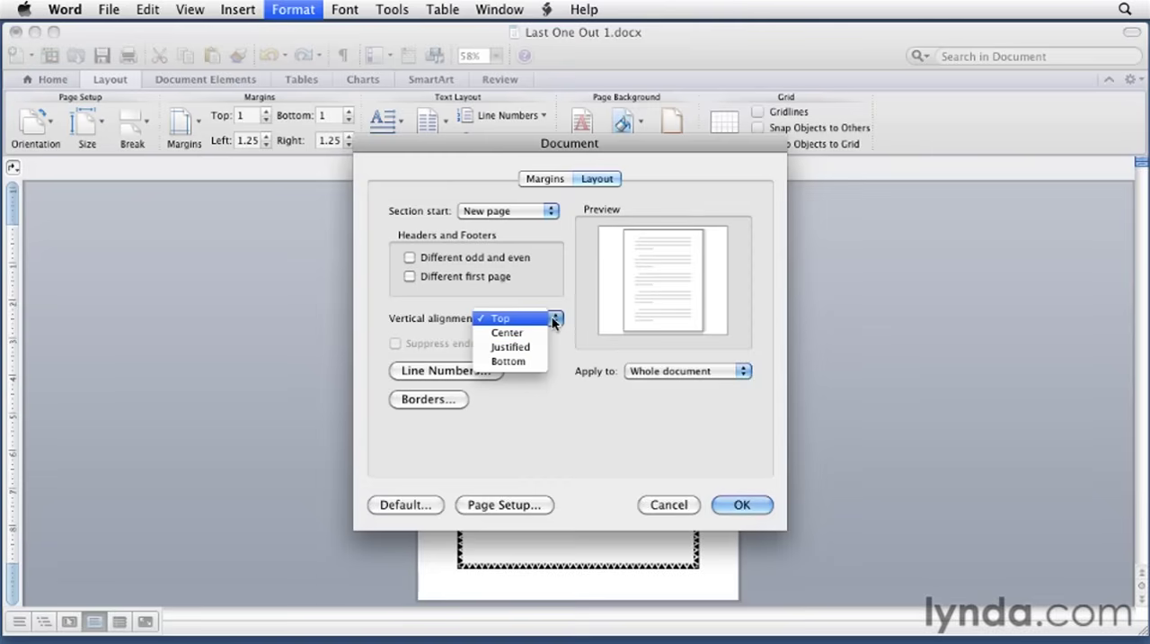
mouse_move(507, 333)
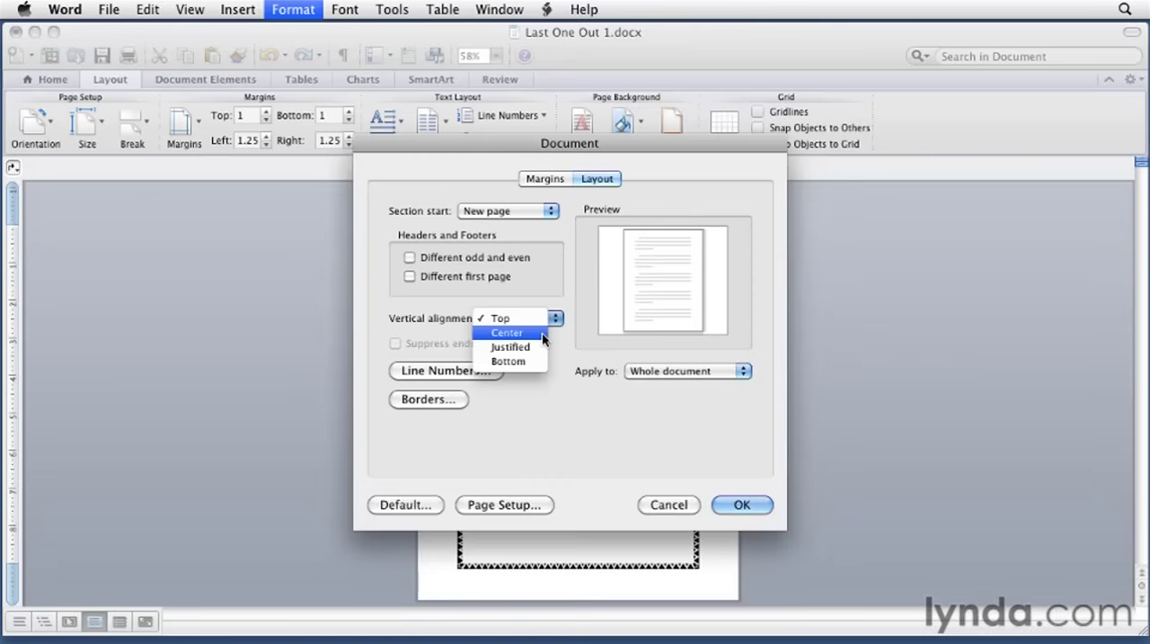
mouse_move(511, 347)
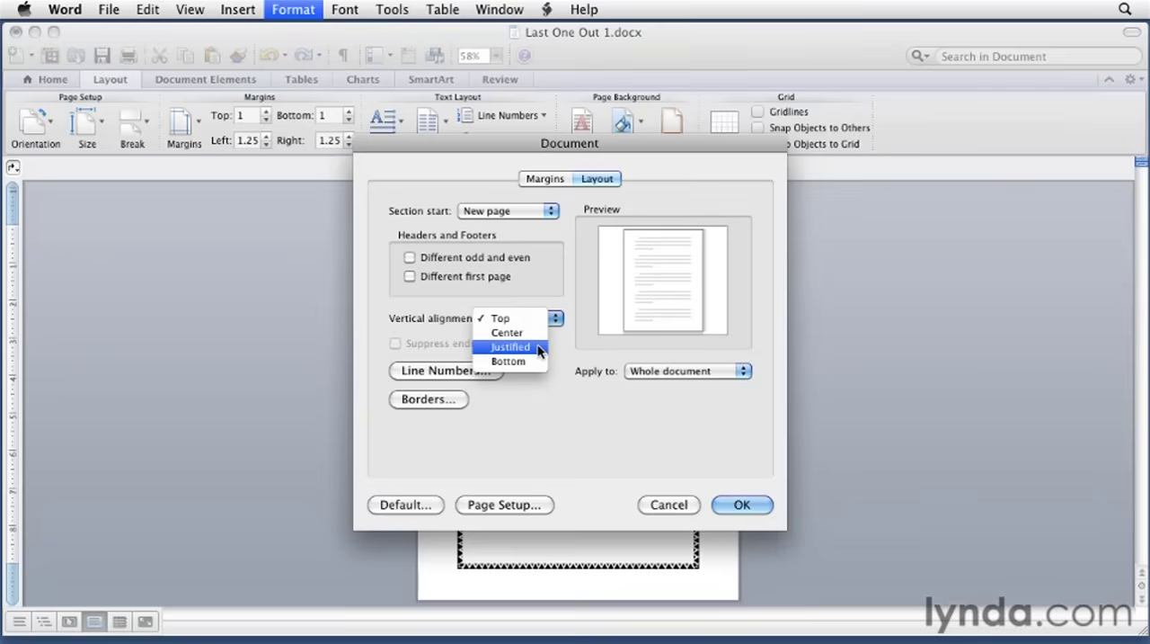
mouse_move(509, 359)
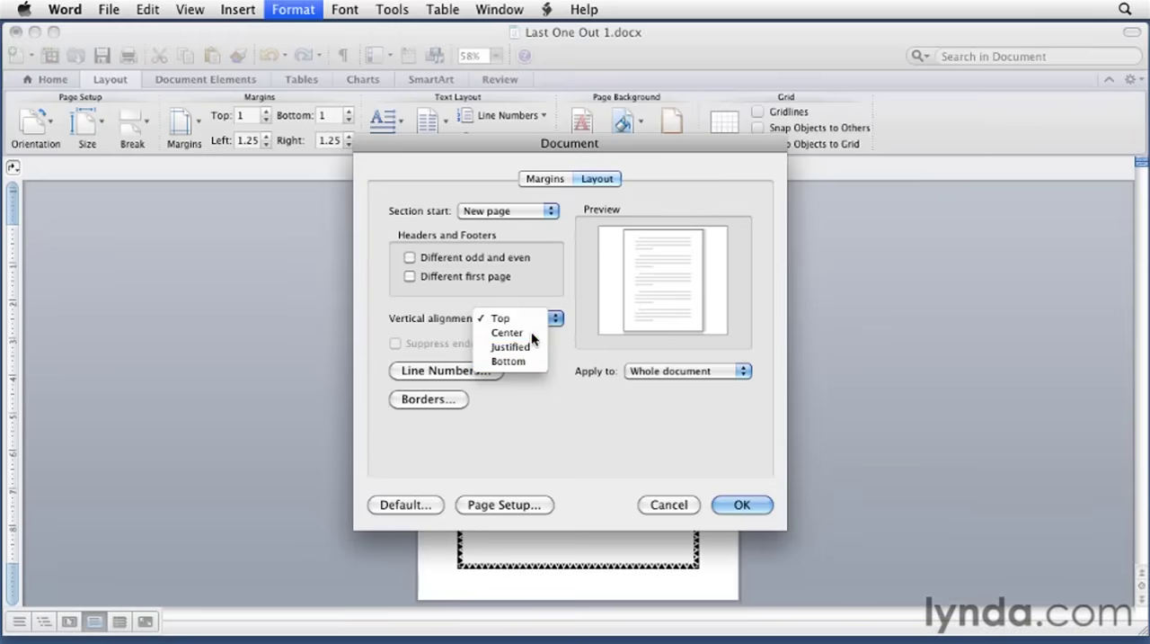
click(741, 503)
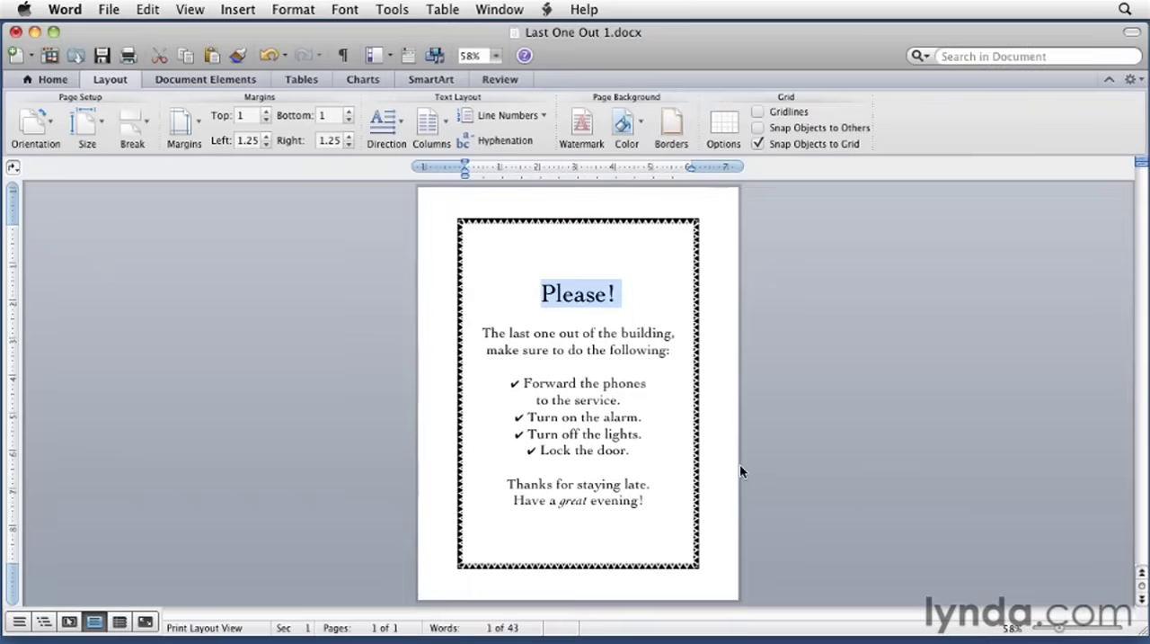
mouse_move(620, 410)
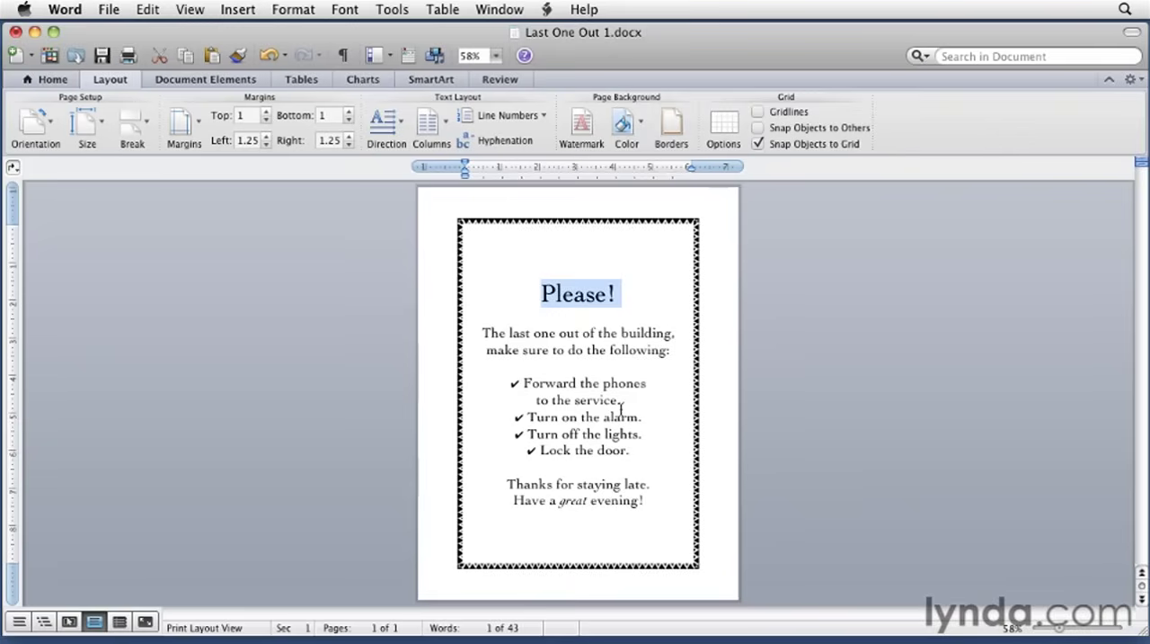
mouse_move(719, 385)
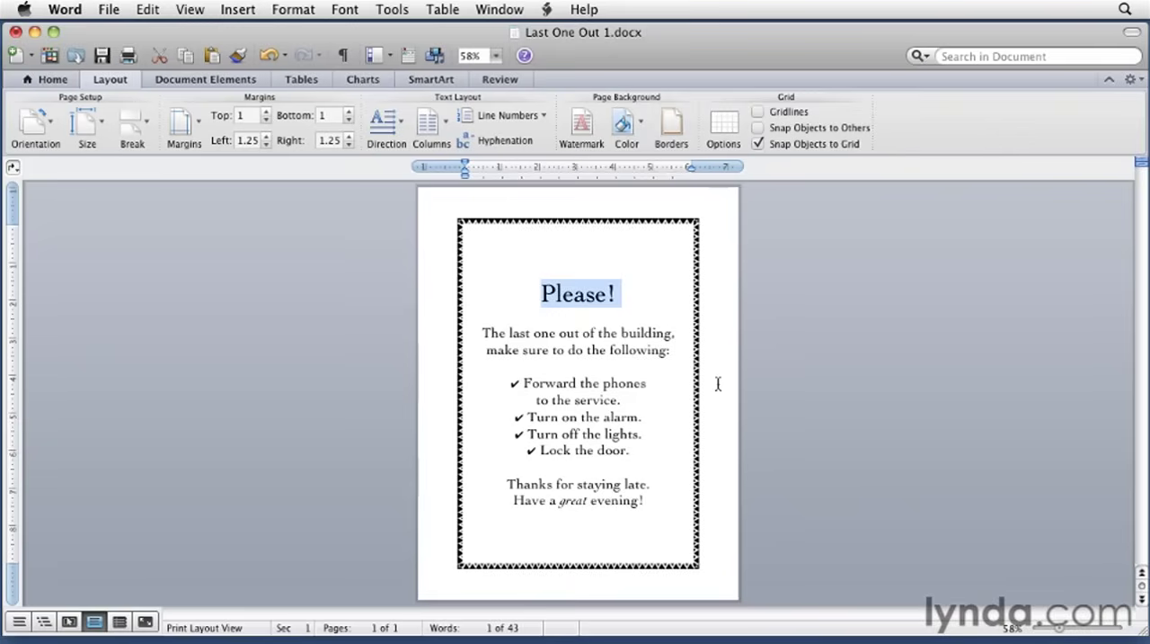